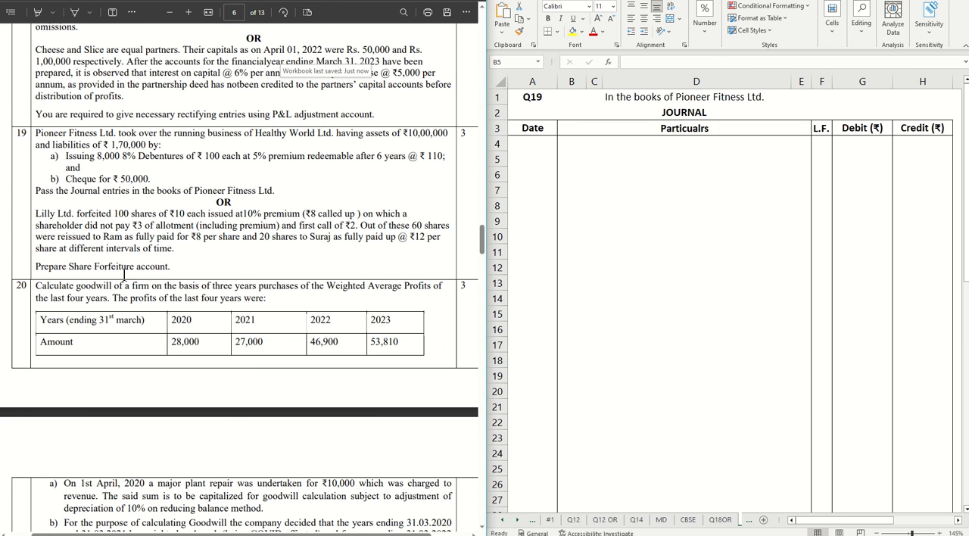
{"action": "mouse_move", "coordinate": [18, 137]}
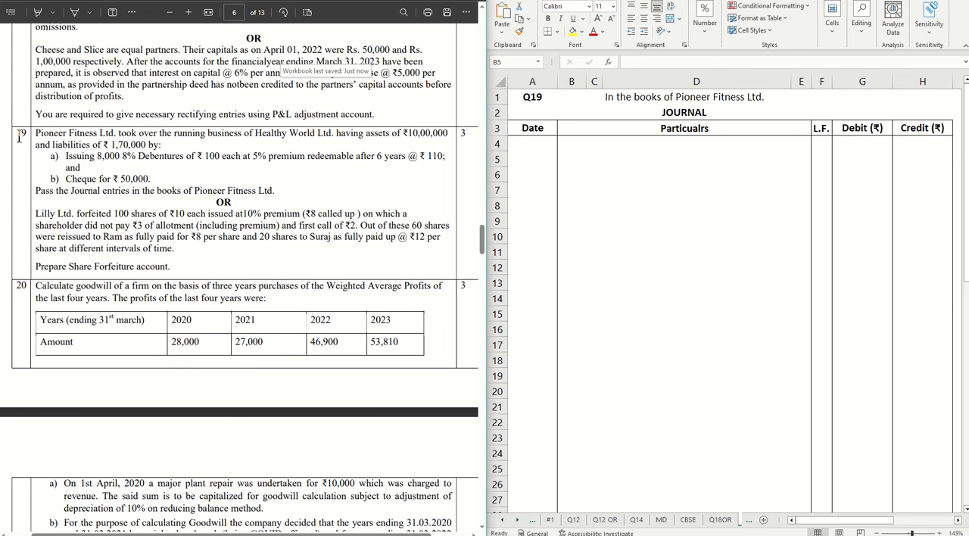
Step: Review Q19's takeover details and enter 'Sundry Assets A/c ....Dr.' in B4
{"action": "left_click_drag", "start_coordinate": [35, 133], "coordinate": [161, 156]}
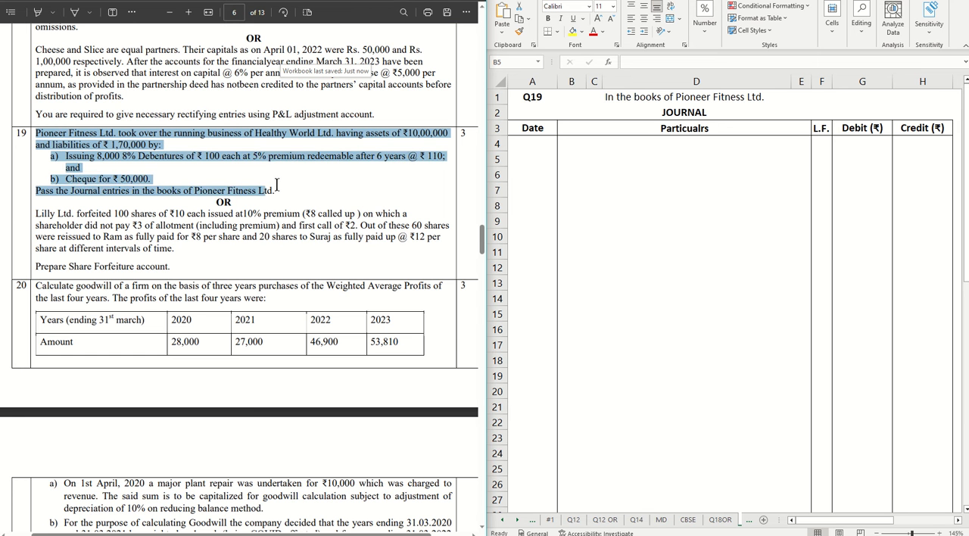
{"action": "left_click", "coordinate": [325, 199]}
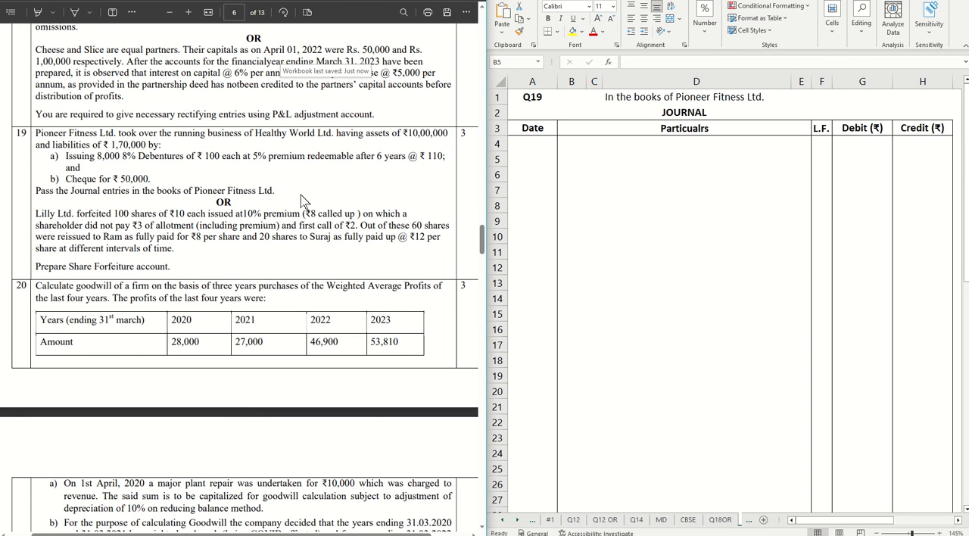
{"action": "mouse_move", "coordinate": [317, 197]}
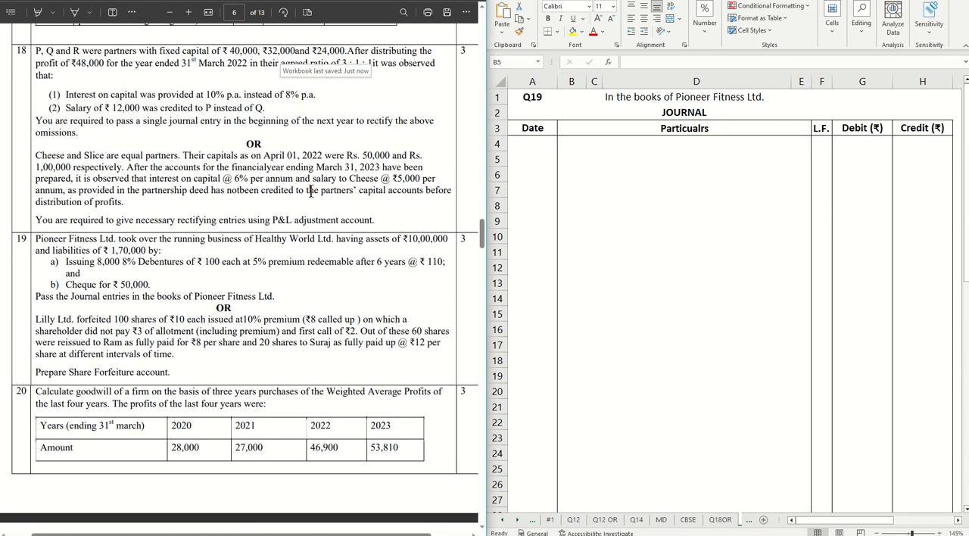
{"action": "mouse_move", "coordinate": [309, 190]}
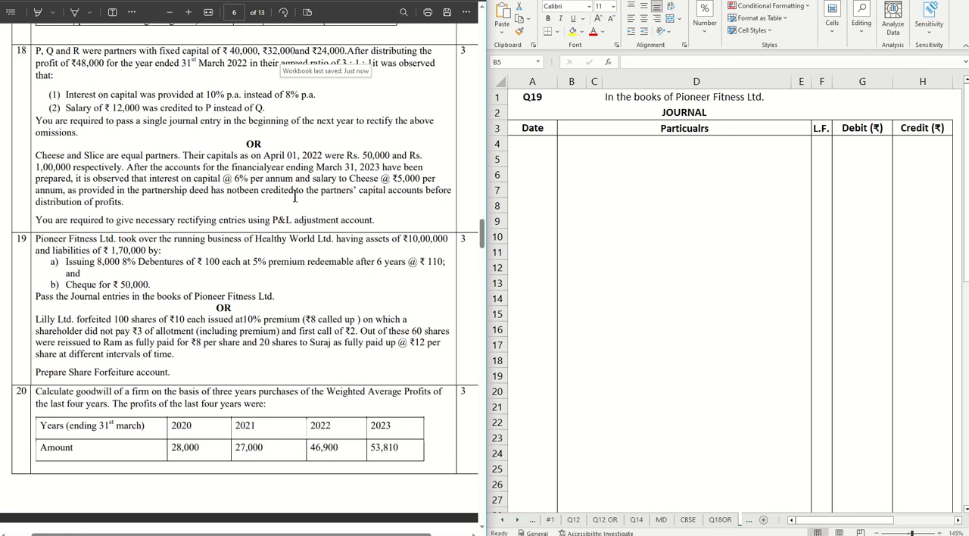
{"action": "scroll", "scroll_direction": "down", "scroll_amount": 3}
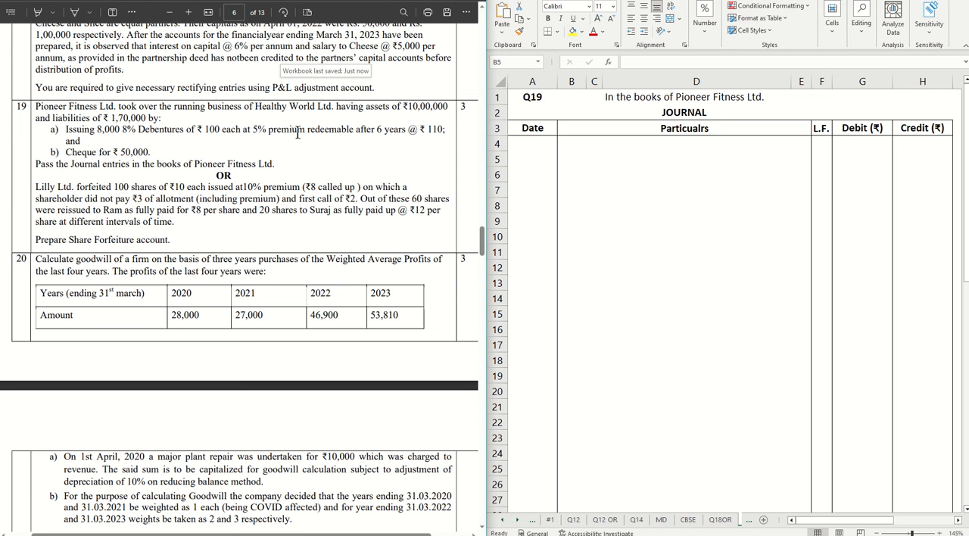
{"action": "mouse_move", "coordinate": [357, 133]}
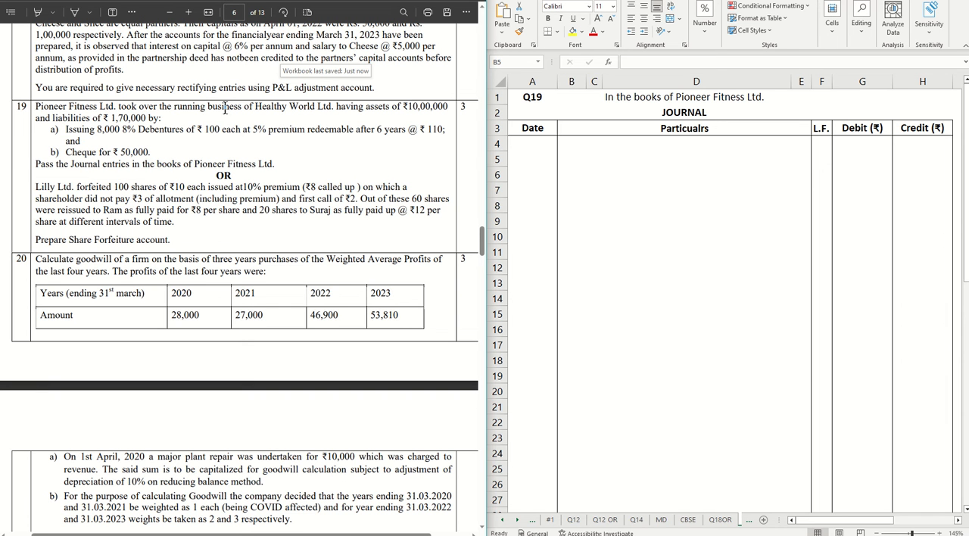
{"action": "left_click", "coordinate": [533, 142]}
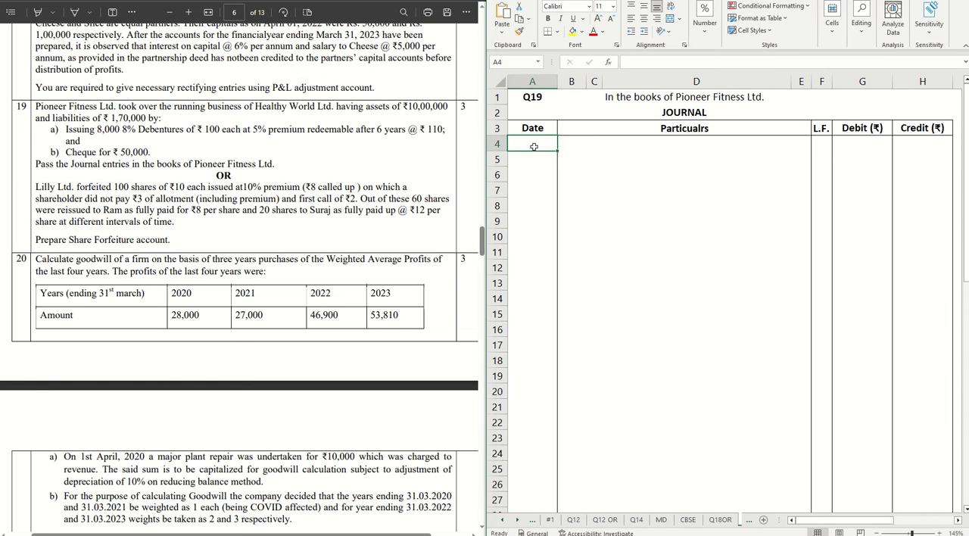
{"action": "left_click", "coordinate": [572, 143]}
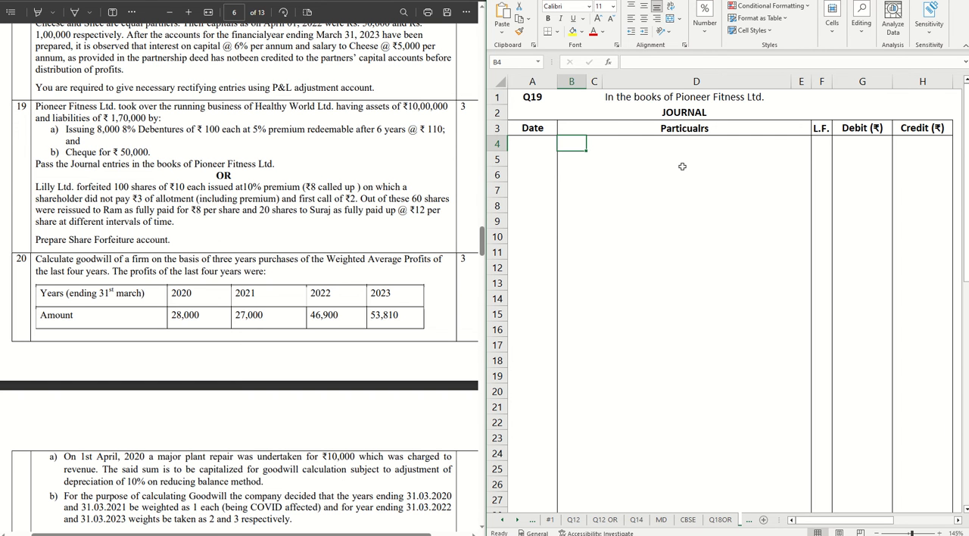
{"action": "type", "text": "Sundry A"}
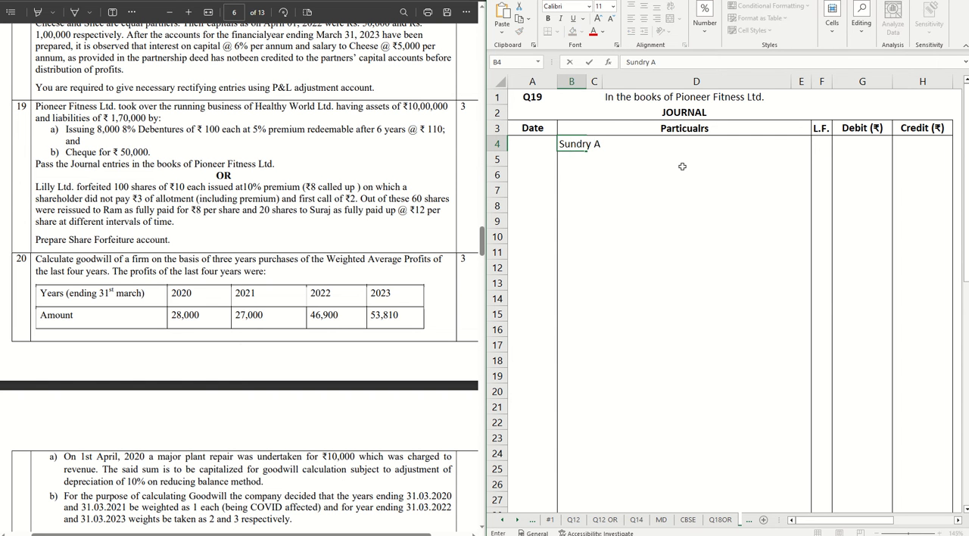
{"action": "type", "text": "ssets A/c"}
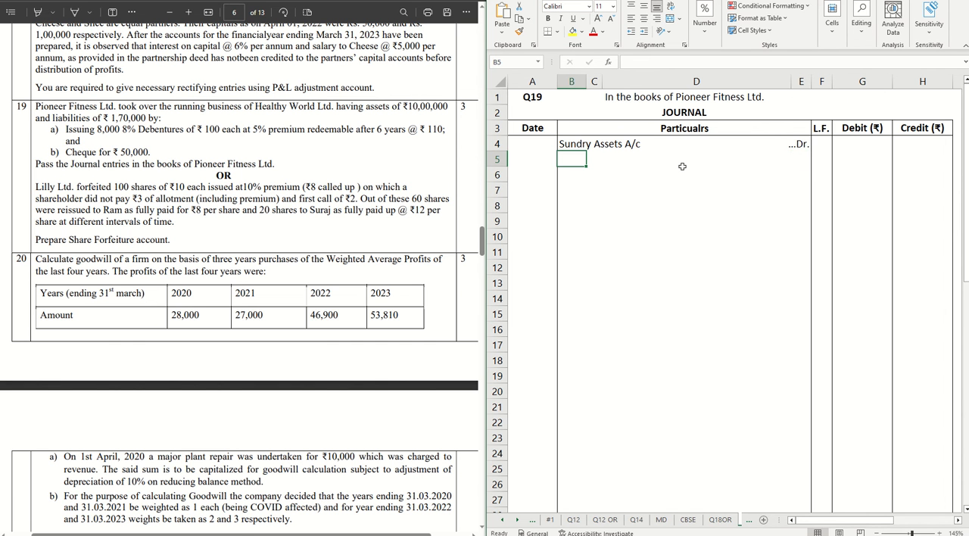
Step: Enter 'To Sundry Liabilities A/c' as the credit line in row 6
{"action": "left_click", "coordinate": [572, 174]}
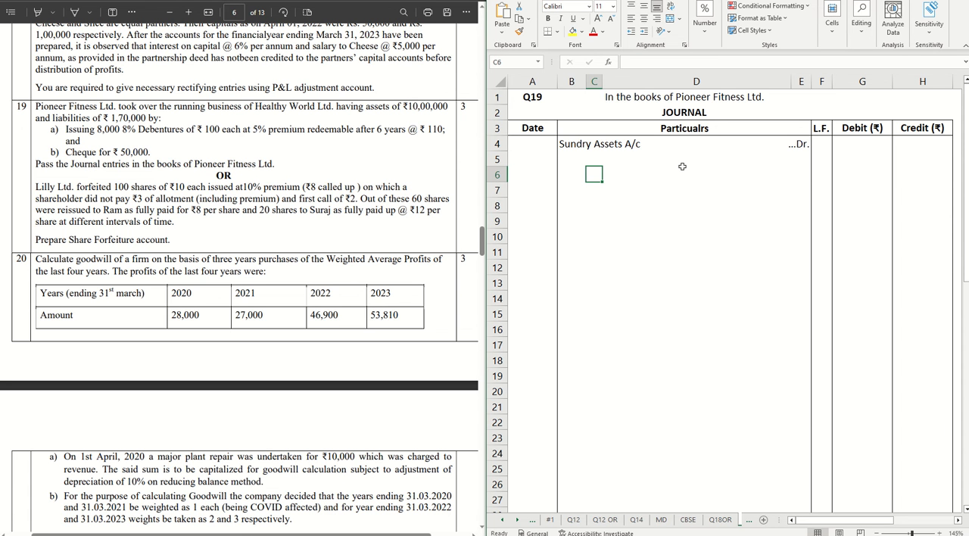
{"action": "type", "text": "To"}
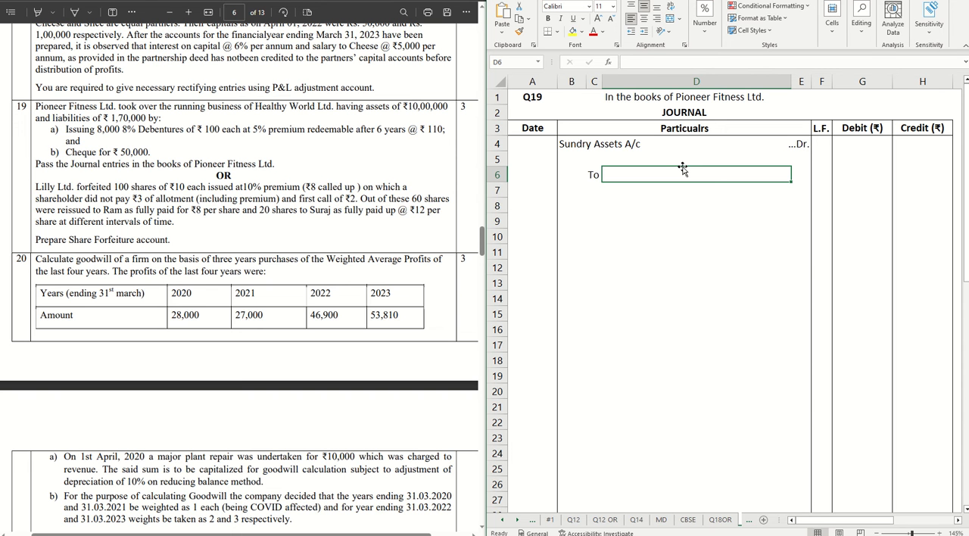
{"action": "type", "text": "Sundry Liabilities A/c"}
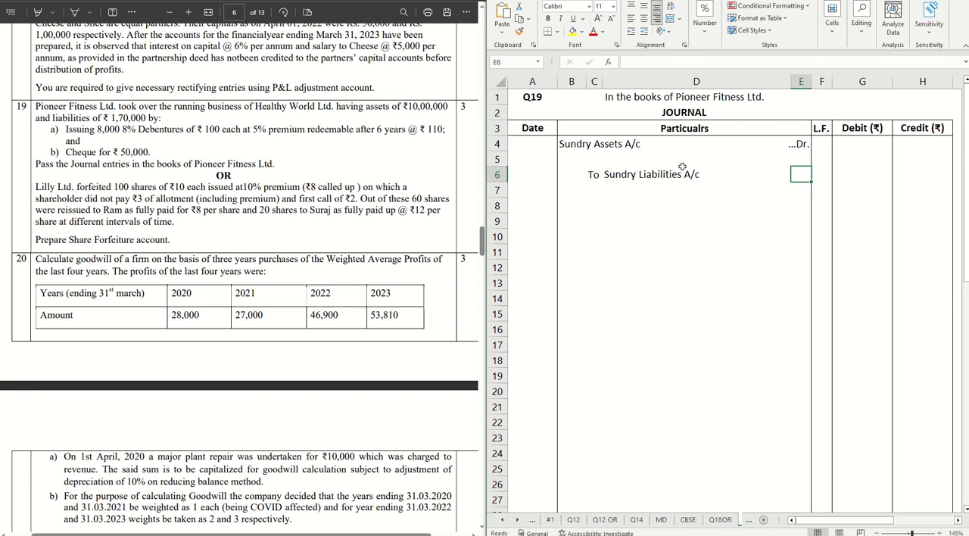
Step: Enter 1,000,000 as the Sundry Assets debit and 170,000 as the Sundry Liabilities credit
{"action": "left_click", "coordinate": [820, 144]}
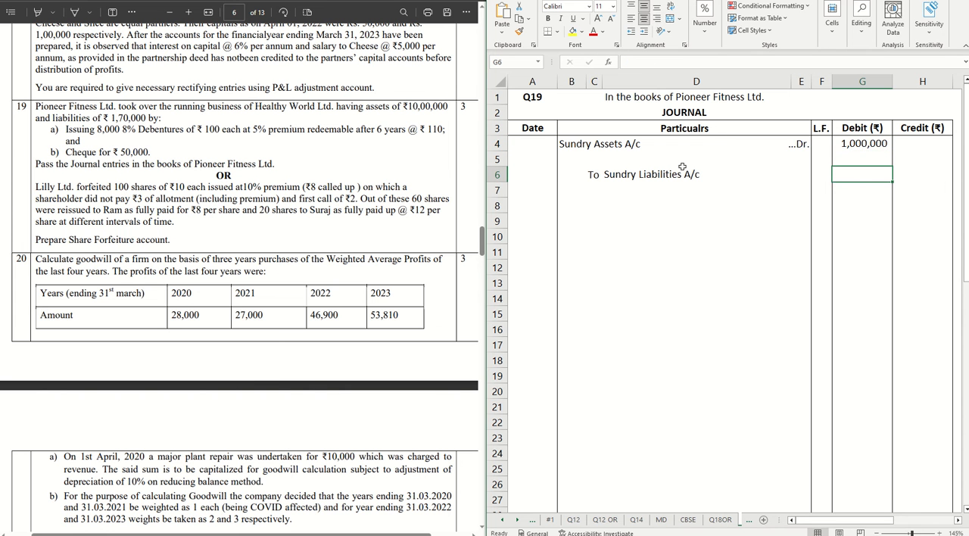
{"action": "type", "text": "1"}
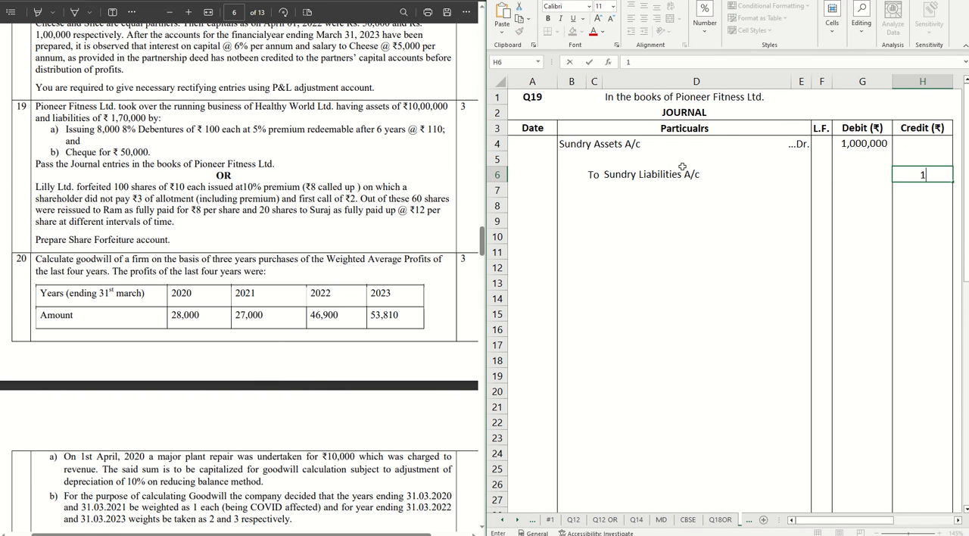
{"action": "type", "text": "1700000"}
{"action": "left_click", "coordinate": [593, 190]}
{"action": "type", "text": "To"}
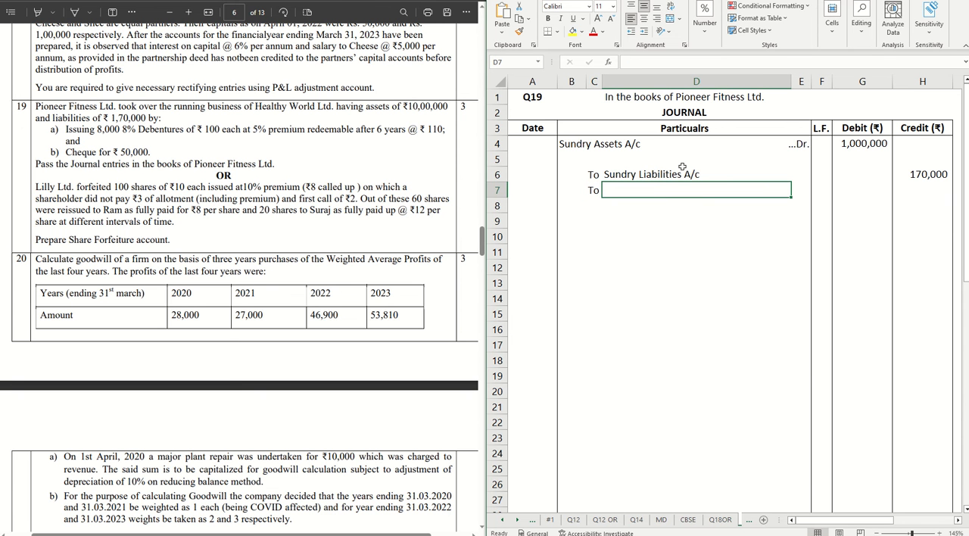
Step: Add a 'To Healthy World Ltd.' credit line in row 7
{"action": "type", "text": "Healthy"}
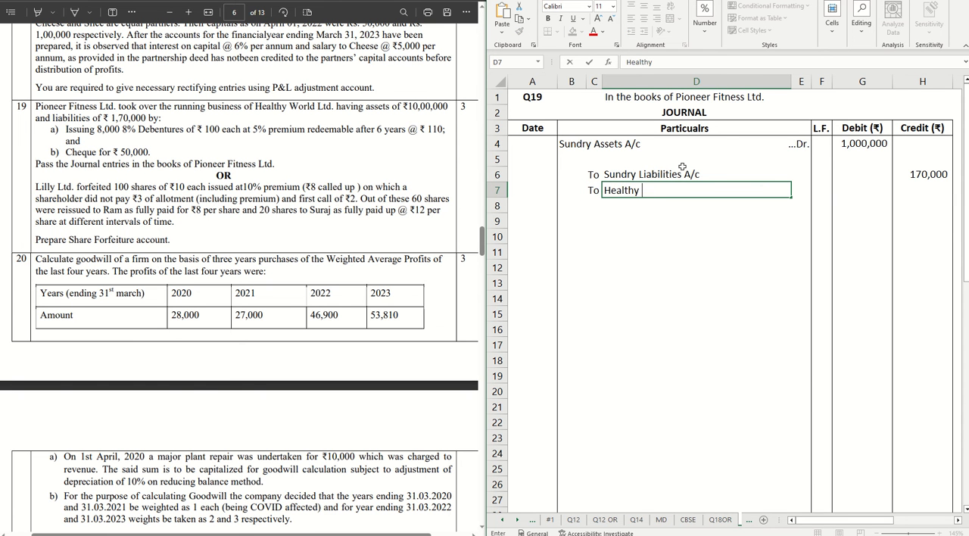
{"action": "type", "text": "World Limite"}
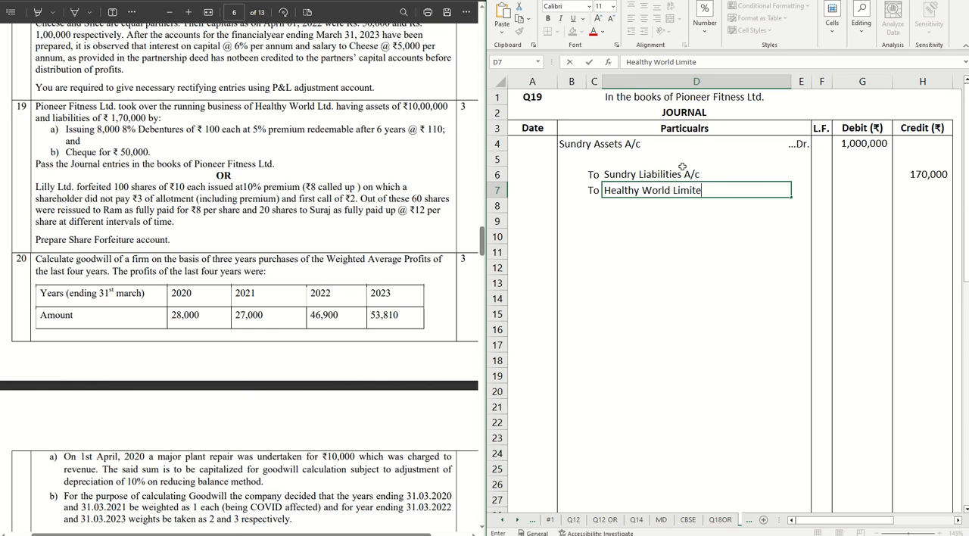
{"action": "key", "text": "Backspace"}
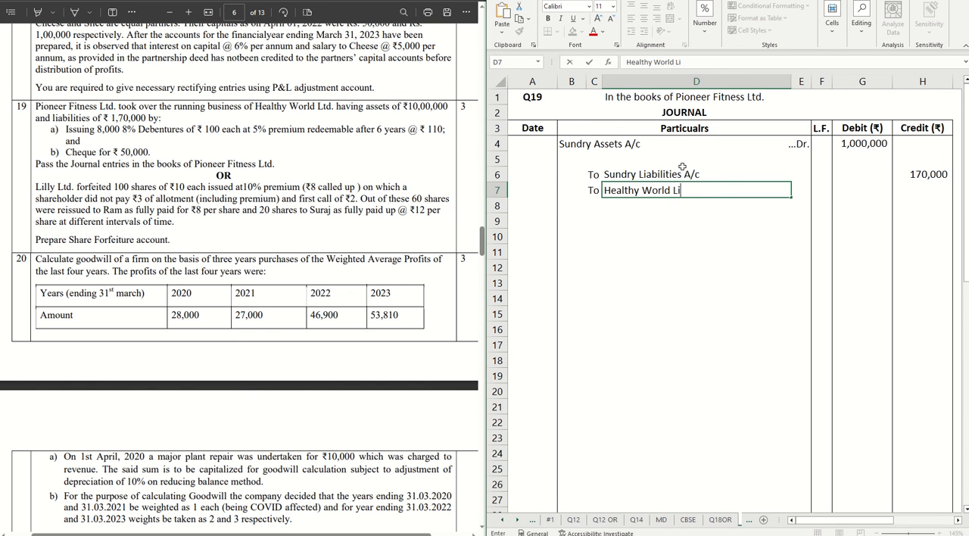
{"action": "type", "text": "t"}
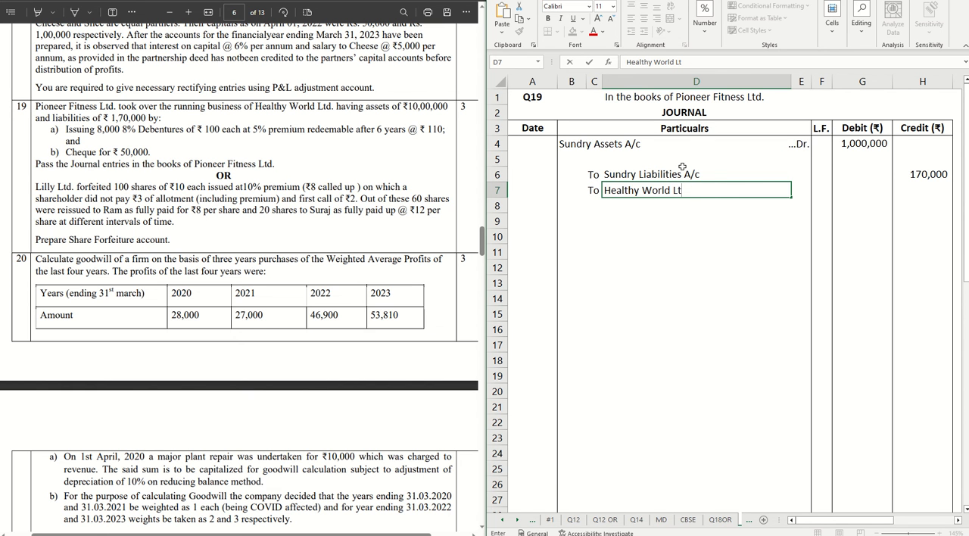
{"action": "key", "text": "enter"}
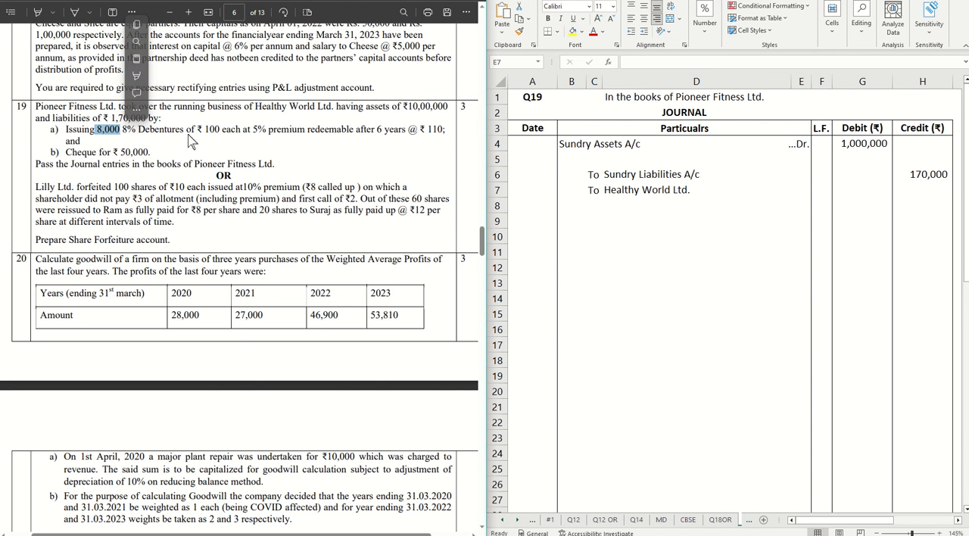
Step: Enter 890,000 as Healthy World Ltd.'s credit in H7, checking against the question's debenture figures
{"action": "left_click_drag", "start_coordinate": [119, 129], "coordinate": [265, 128]}
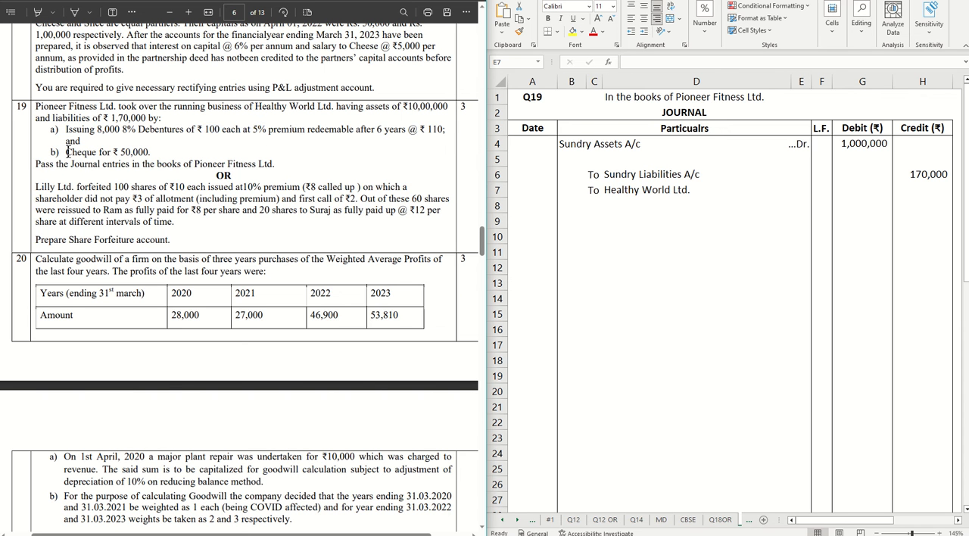
{"action": "double_click", "coordinate": [107, 153]}
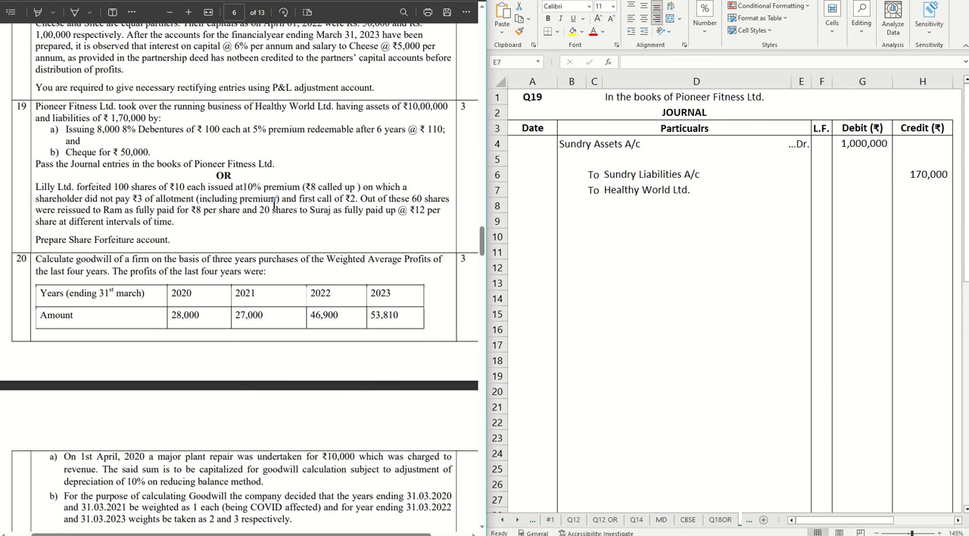
{"action": "left_click", "coordinate": [922, 189]}
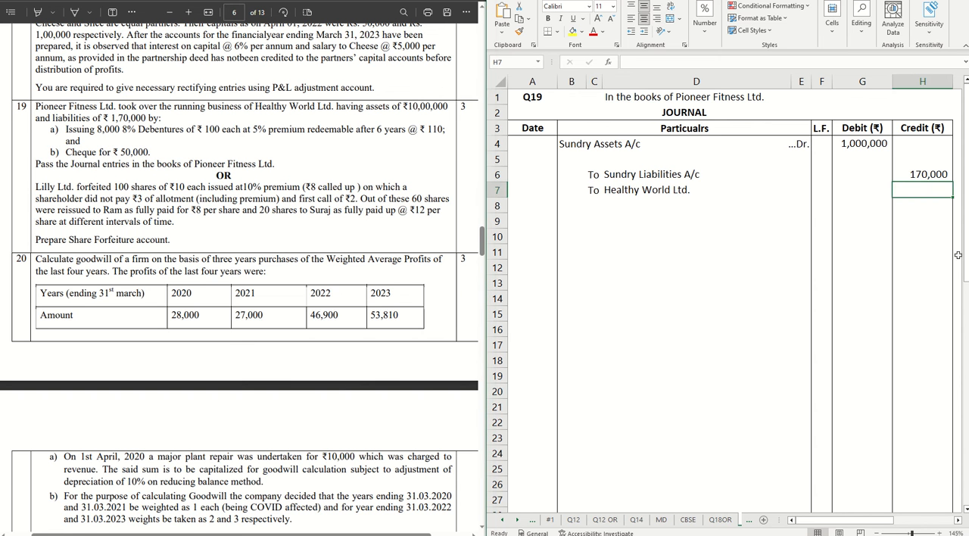
{"action": "type", "text": "8900000"}
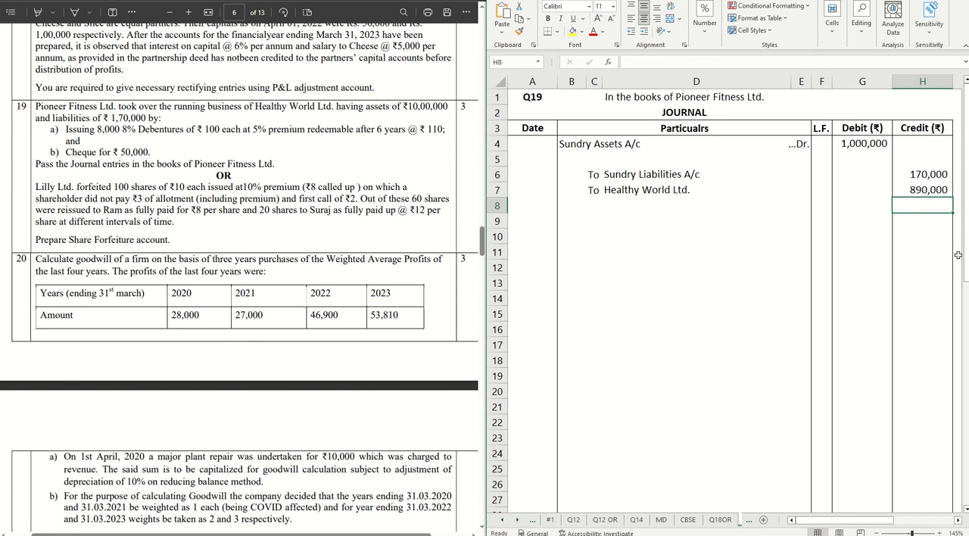
{"action": "left_click", "coordinate": [921, 189]}
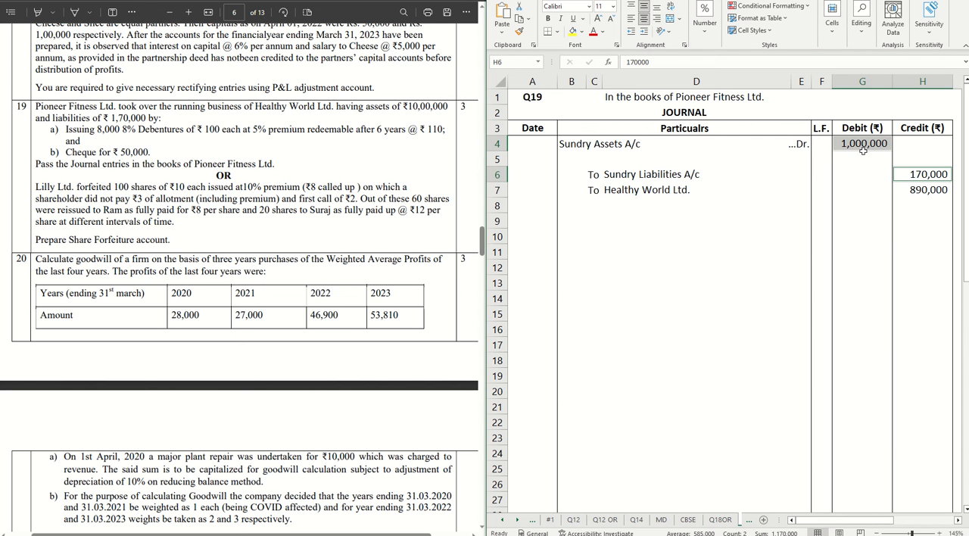
{"action": "left_click", "coordinate": [863, 206]}
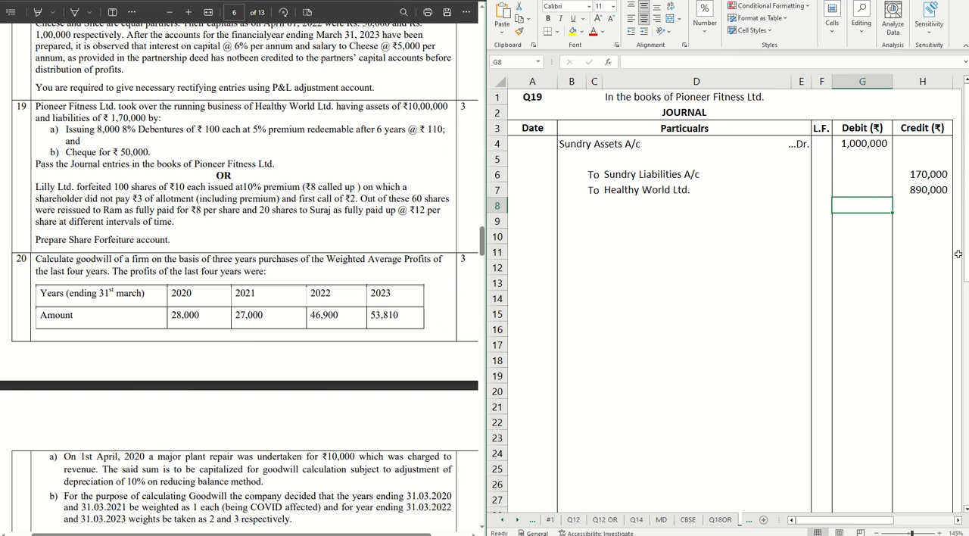
{"action": "type", "text": "=G5"}
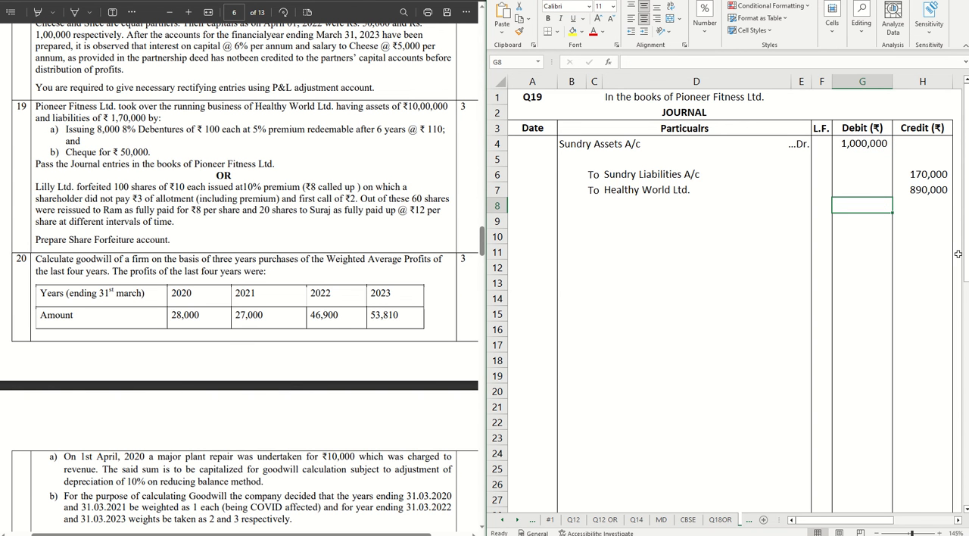
{"action": "left_click", "coordinate": [862, 189]}
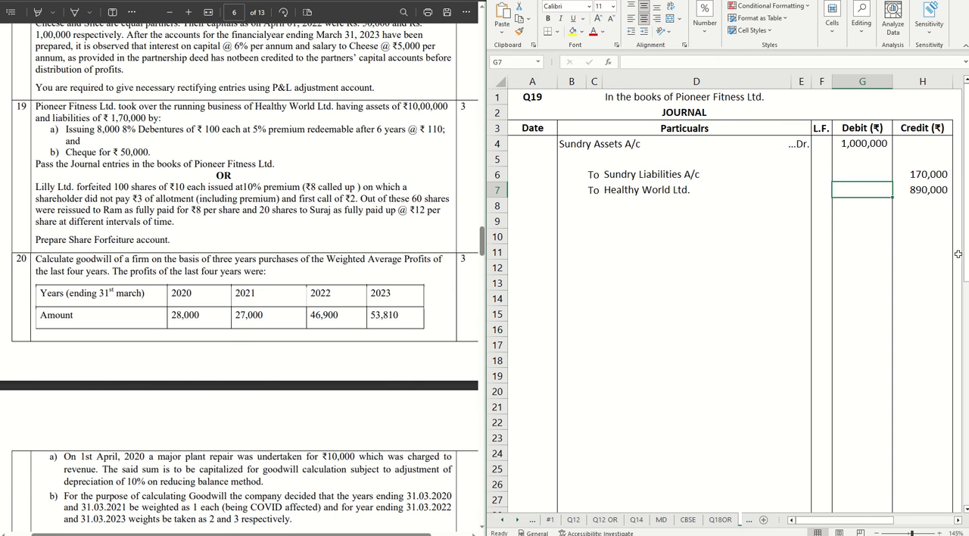
{"action": "left_click", "coordinate": [922, 189]}
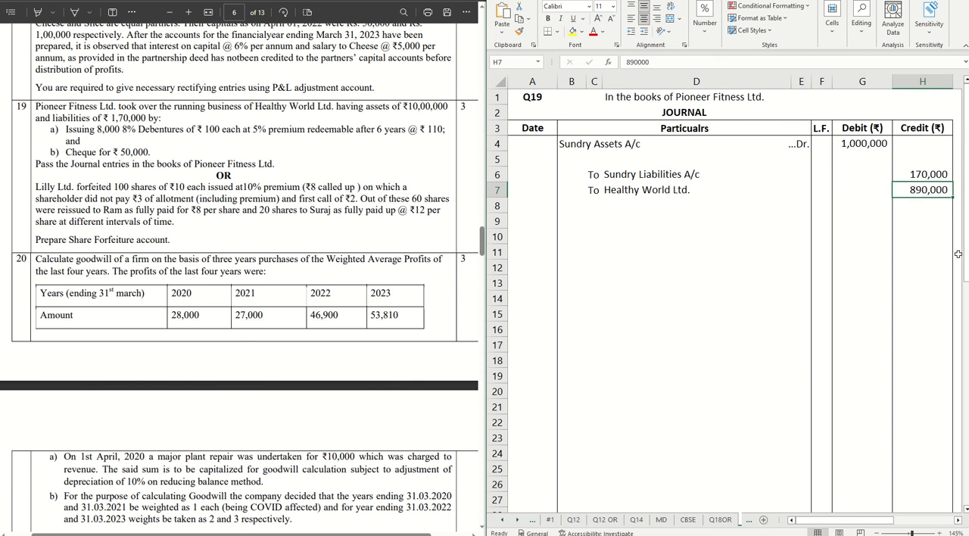
Step: Add a Goodwill A/c line with a 60,000 debit and mark the debit lines '...Dr.'
{"action": "left_click", "coordinate": [861, 159]}
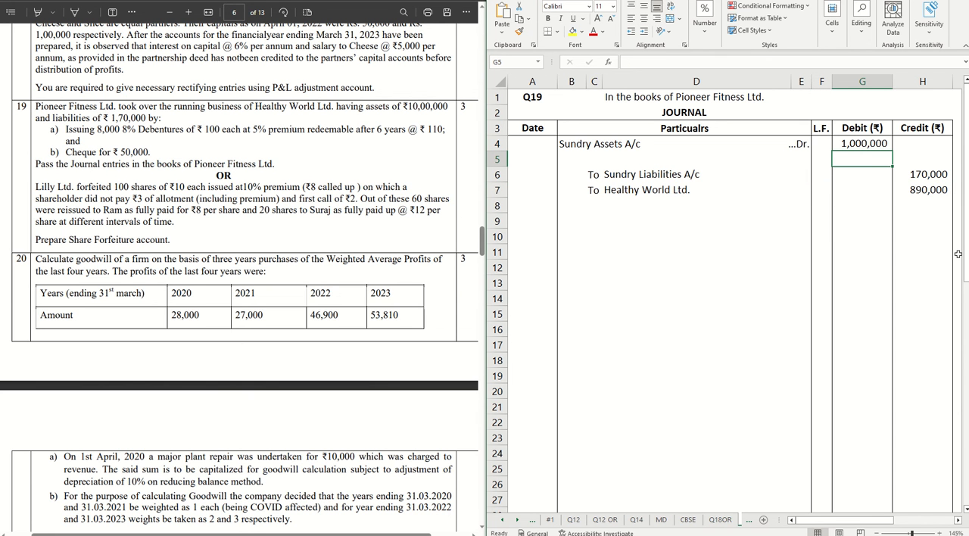
{"action": "type", "text": "60,000"}
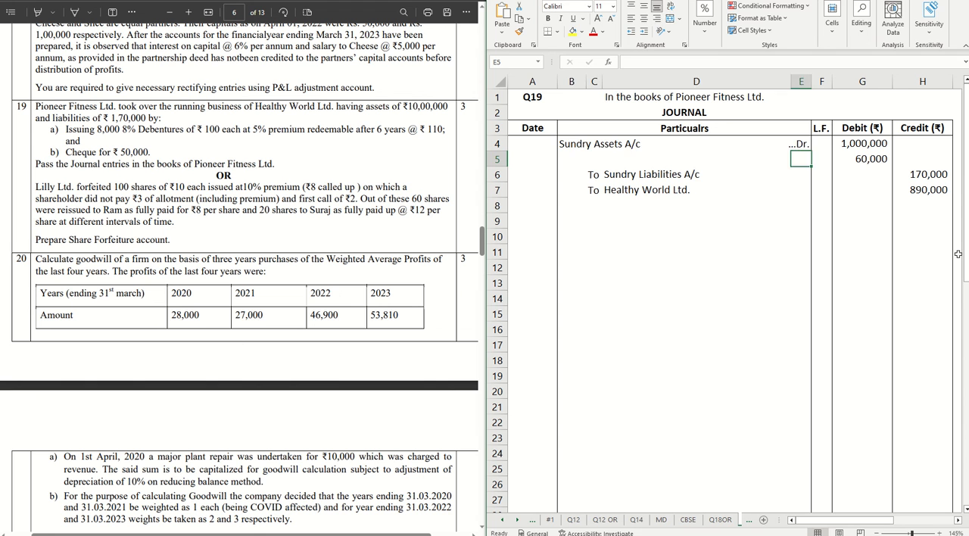
{"action": "type", "text": "Goodwill A/c"}
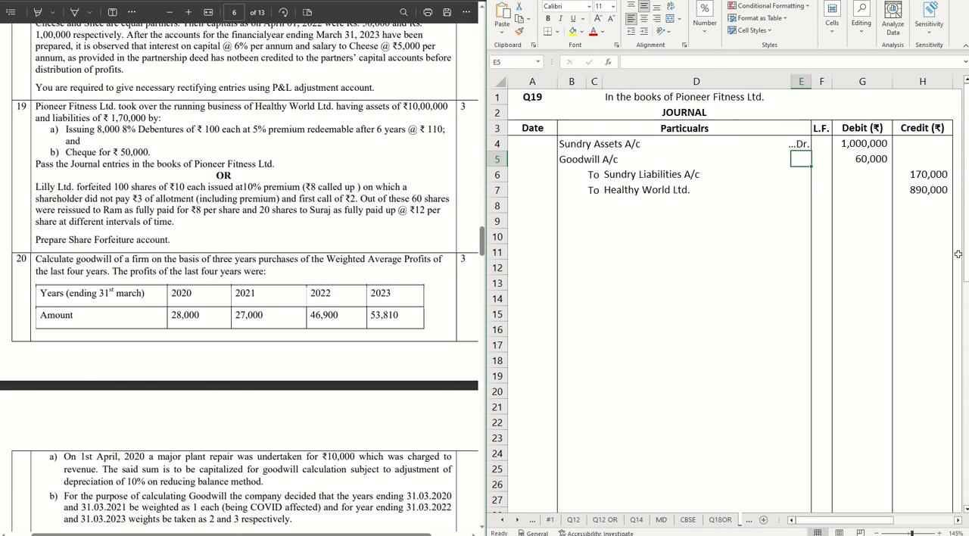
{"action": "type", "text": "...Dr."}
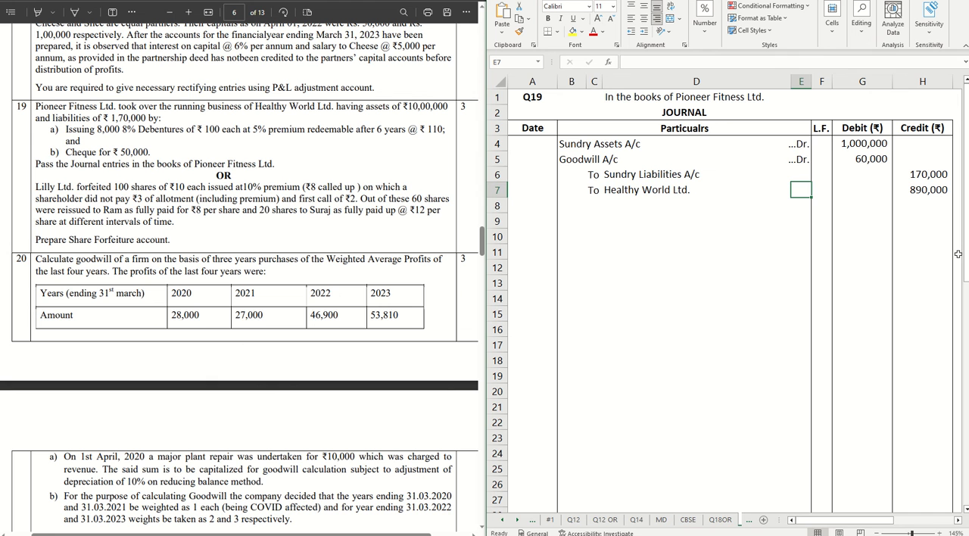
{"action": "left_click", "coordinate": [799, 206]}
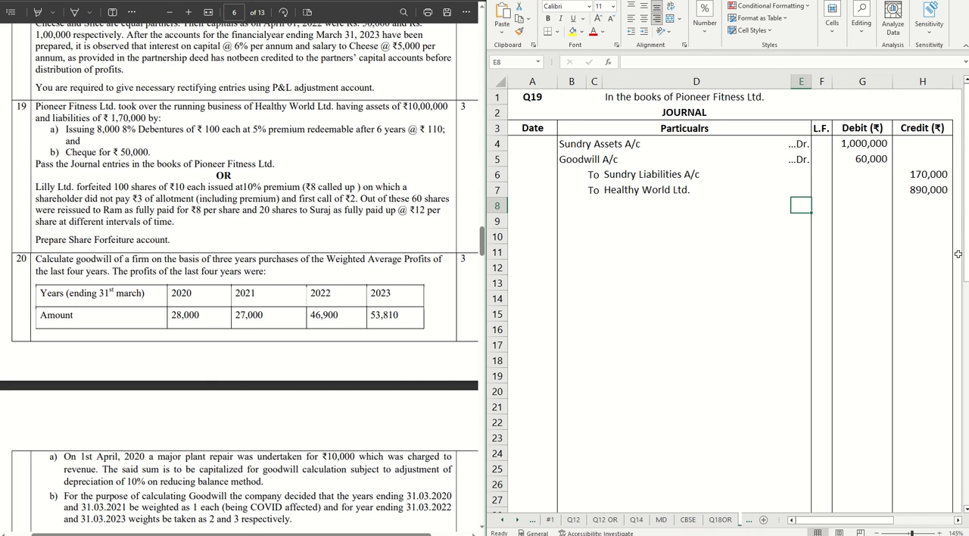
Step: Write the narration '(Being assets and liabilities taken over of Healthy World Ltd)' below the entry
{"action": "type", "text": "(B"}
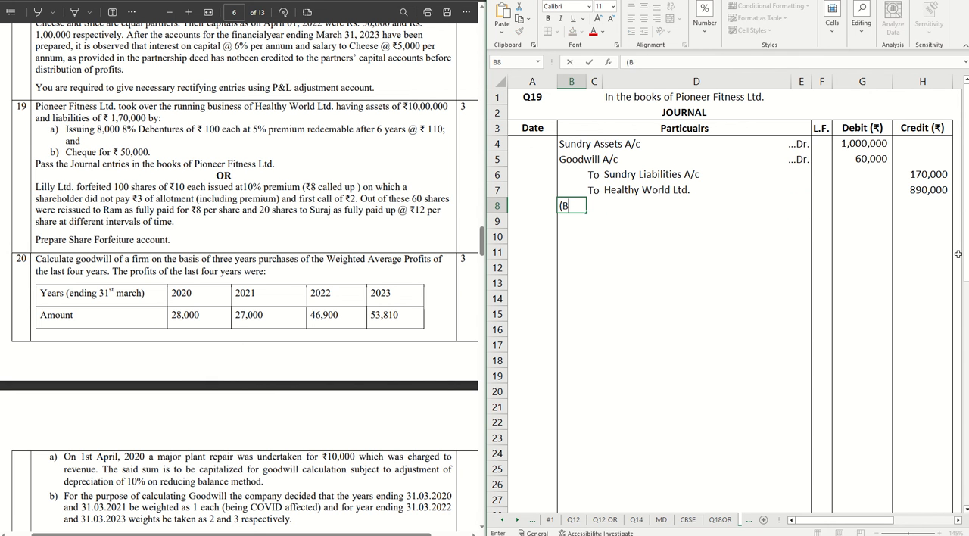
{"action": "type", "text": "eing"}
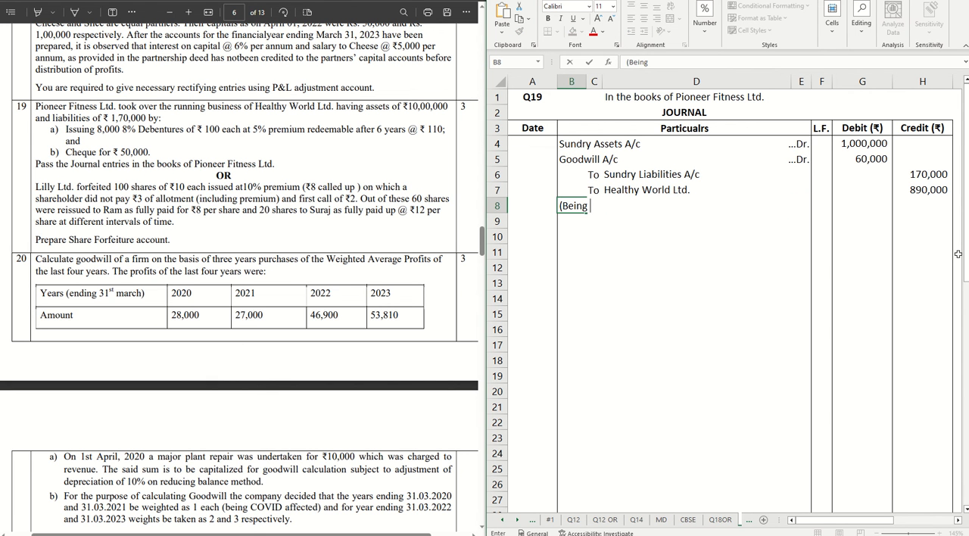
{"action": "type", "text": "assets and l"}
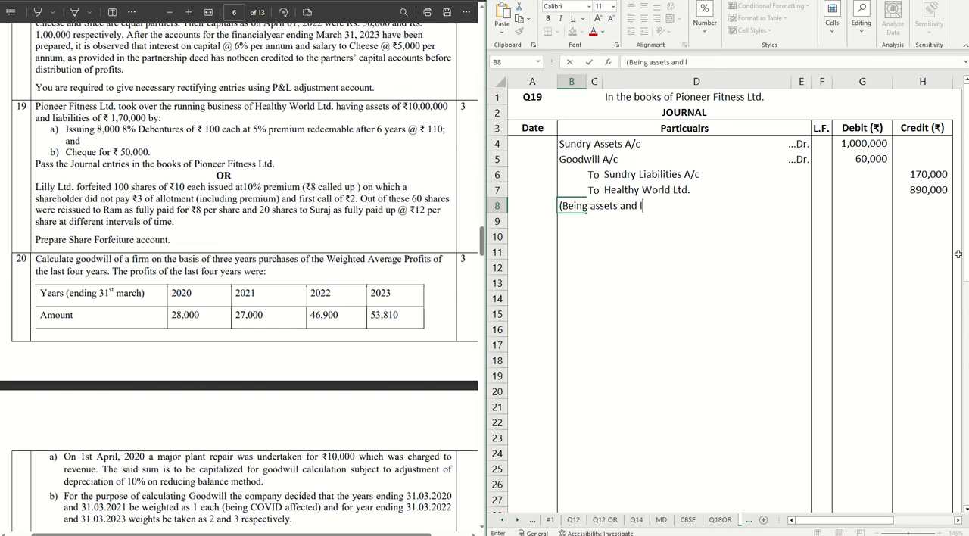
{"action": "type", "text": "iabilities t"}
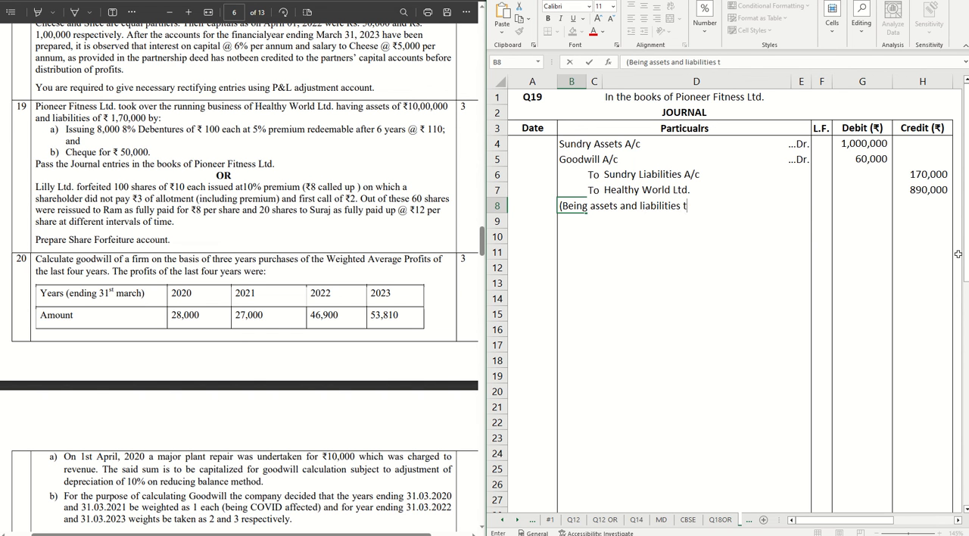
{"action": "type", "text": "aken over"}
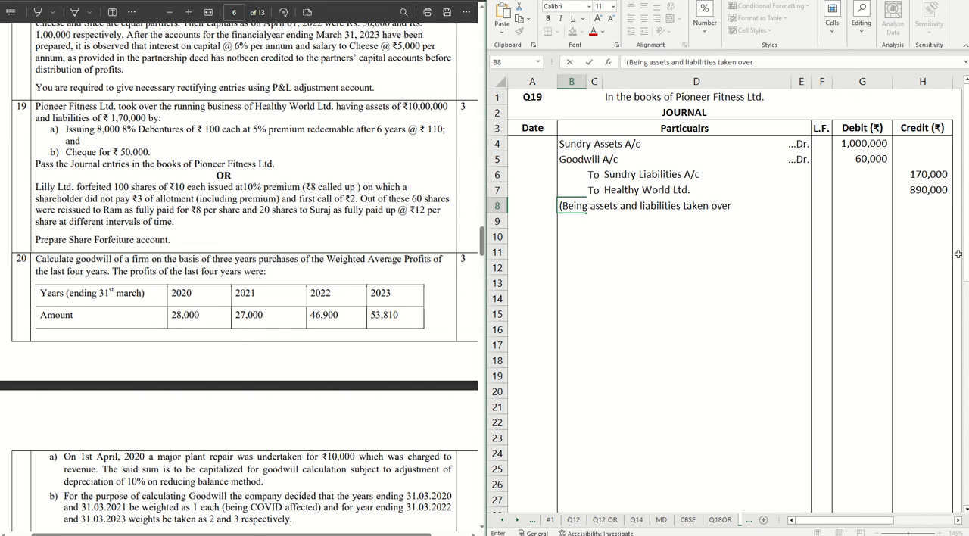
{"action": "type", "text": "of"}
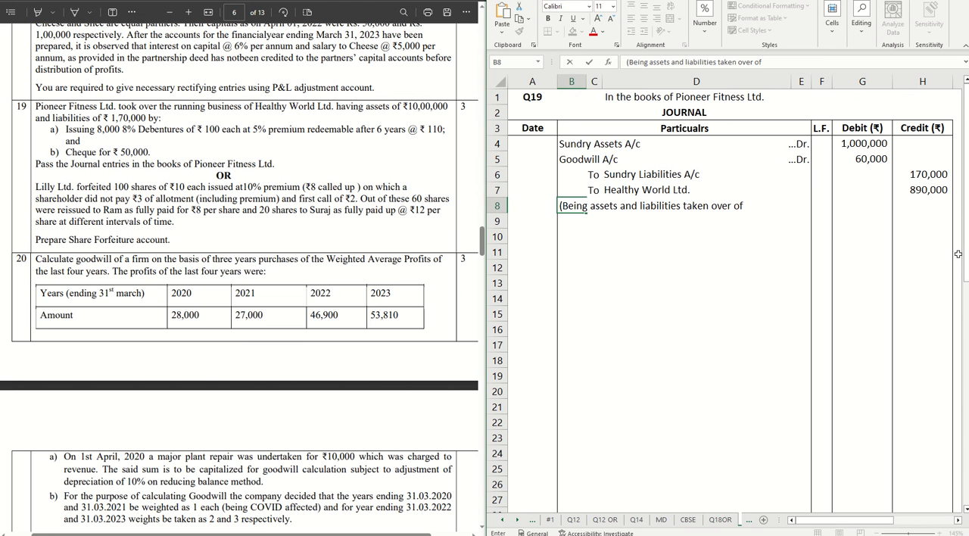
{"action": "type", "text": "Healthy Worl"}
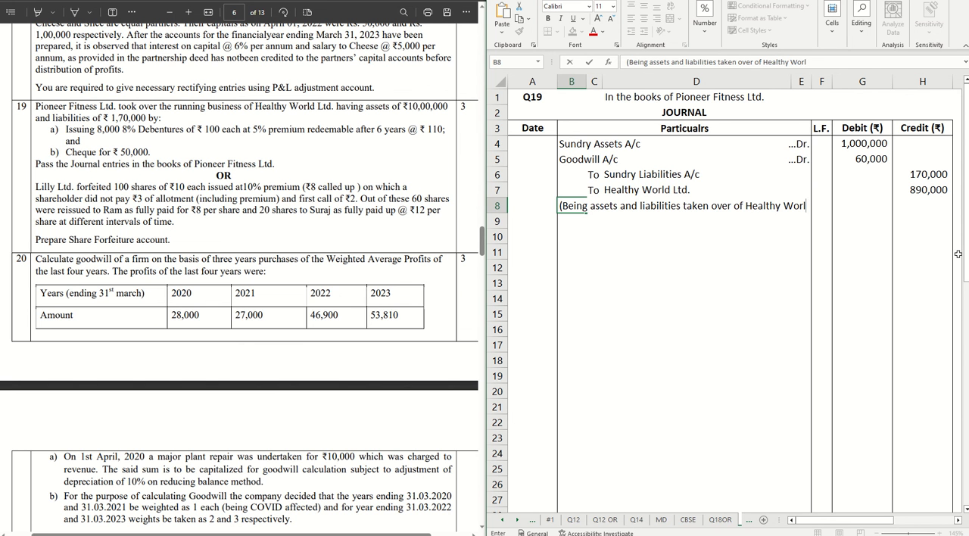
{"action": "type", "text": "Lt"}
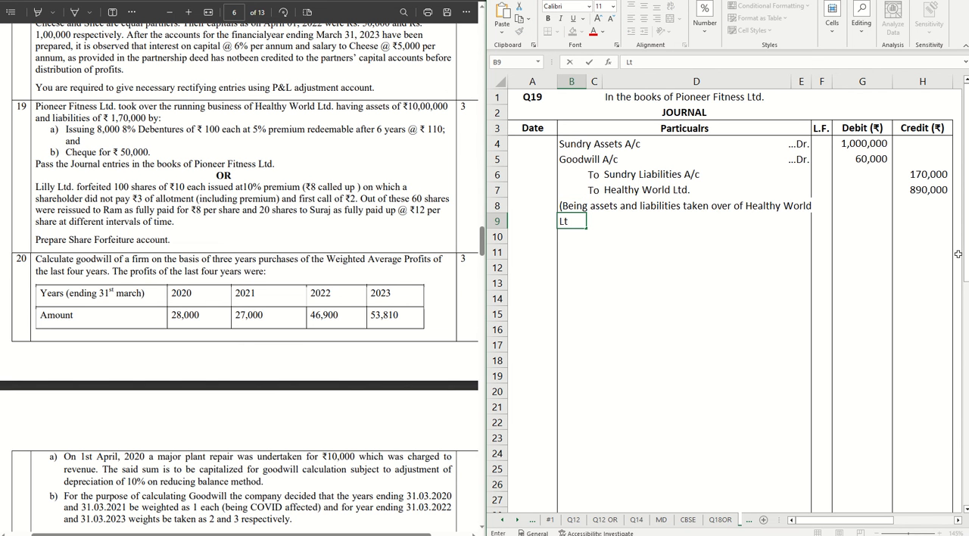
{"action": "key", "text": "Enter"}
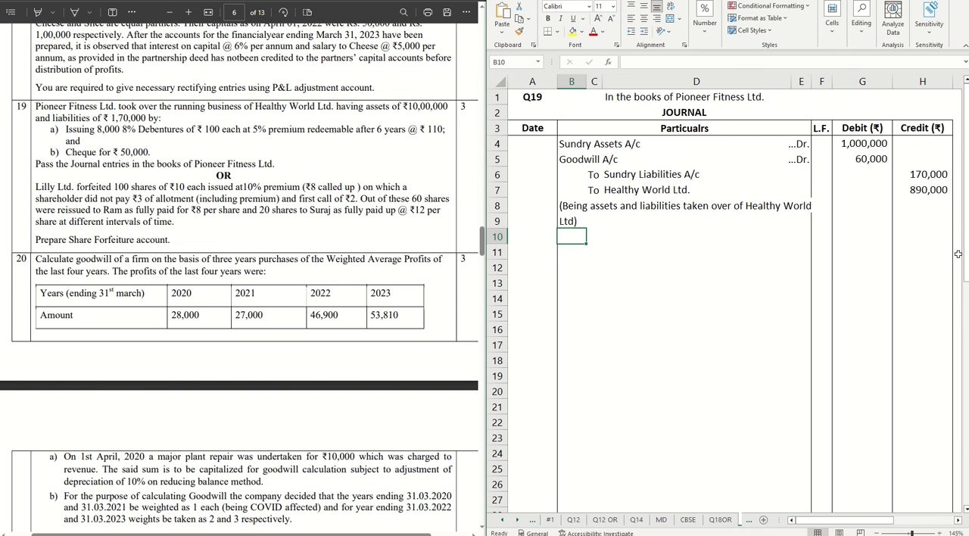
{"action": "left_click", "coordinate": [572, 252]}
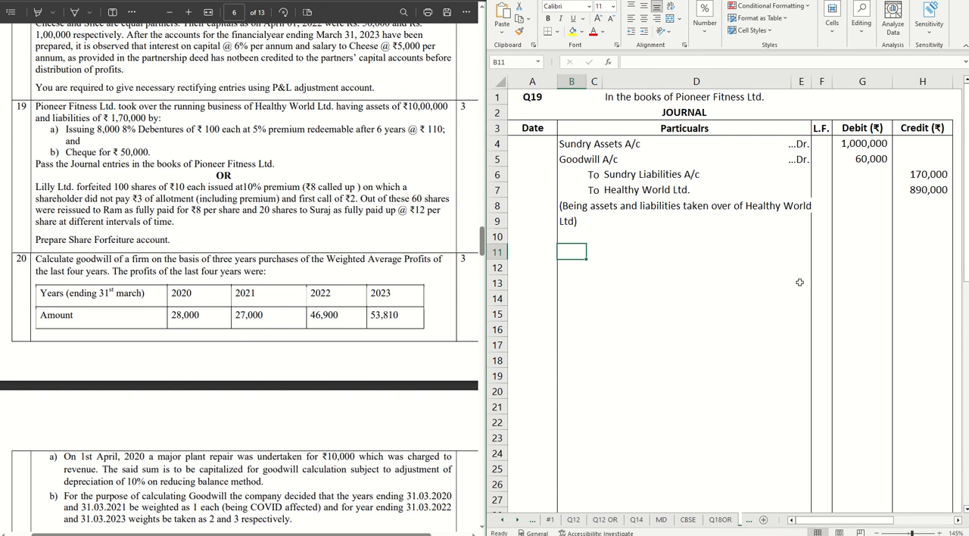
Step: Enter 'Healthy World Ltd. A/c' as the debit line of the payment entry with 890,000
{"action": "type", "text": "=B10"}
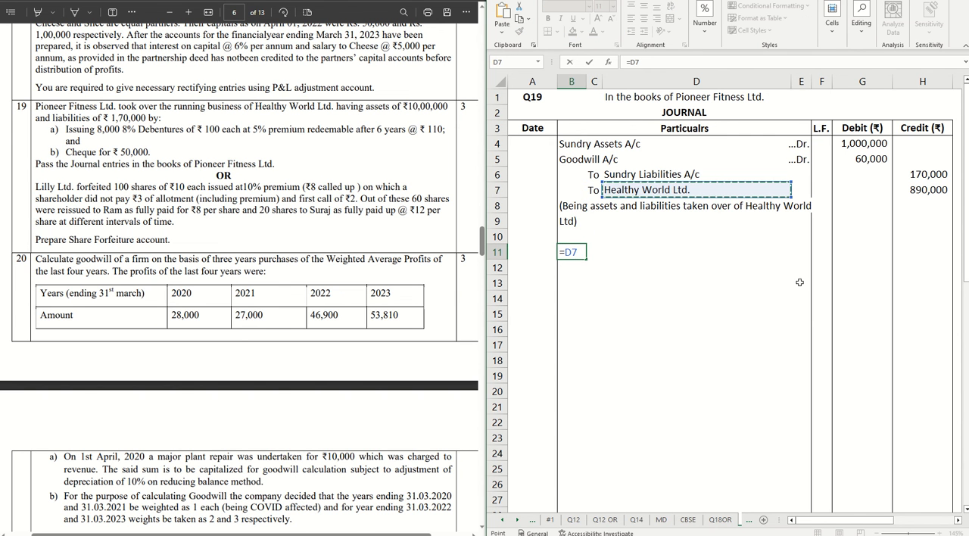
{"action": "key", "text": "enter"}
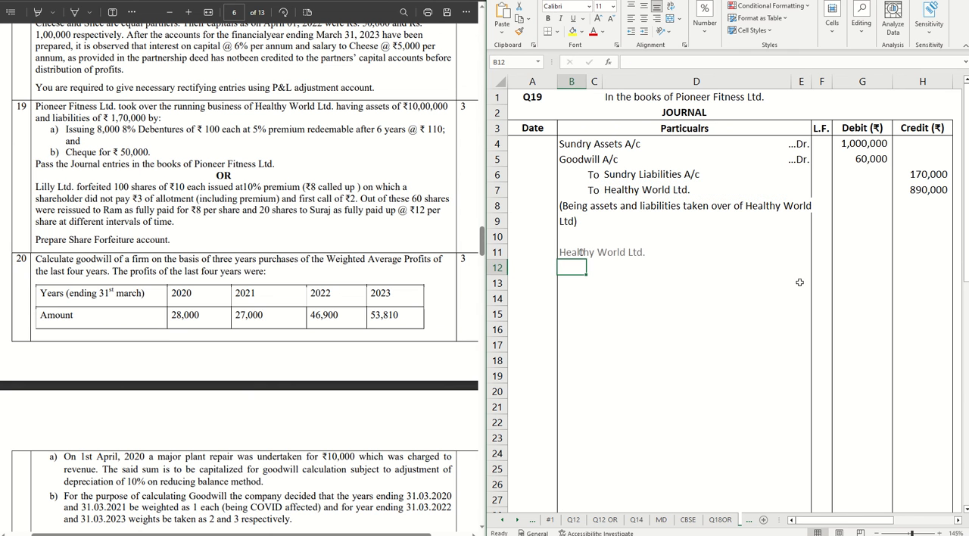
{"action": "left_click", "coordinate": [572, 251]}
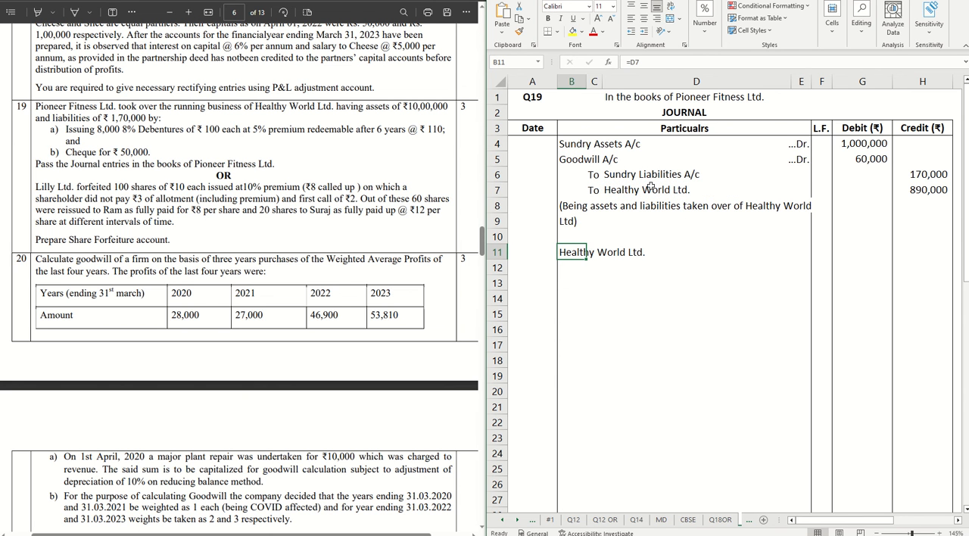
{"action": "type", "text": "Healthy World Ltd. A/c"}
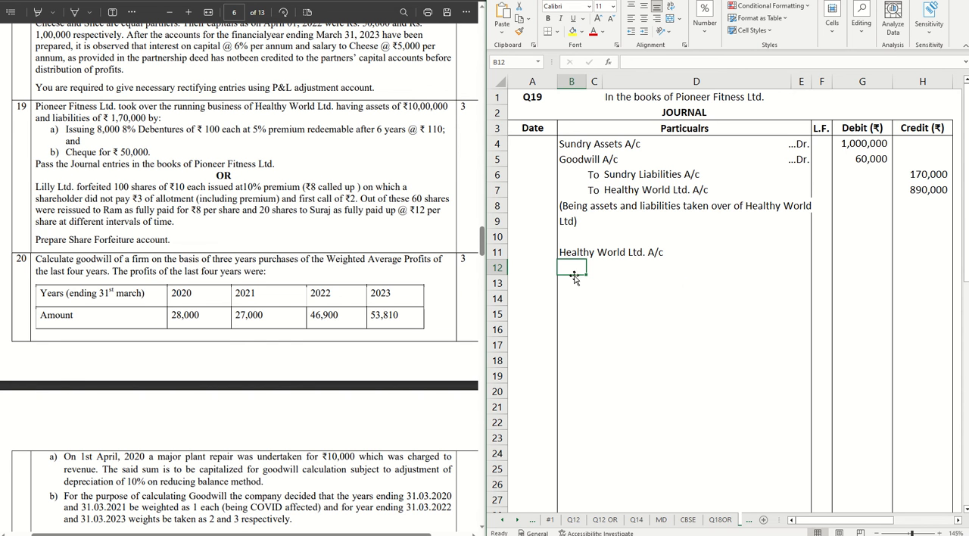
{"action": "left_click", "coordinate": [593, 282]}
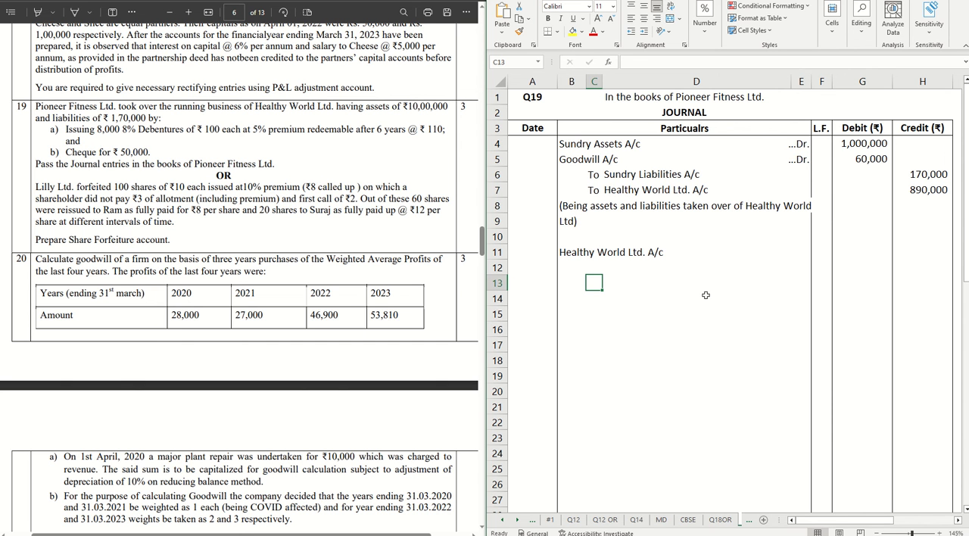
Step: Add 'To Bank A/c' in row 15 with a 50,000 credit
{"action": "left_click", "coordinate": [593, 314]}
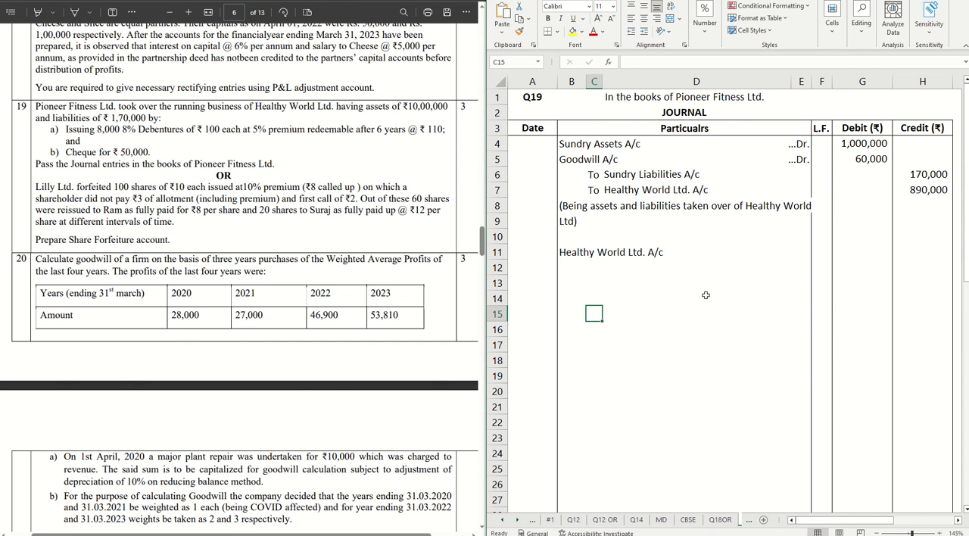
{"action": "type", "text": "To Bank"}
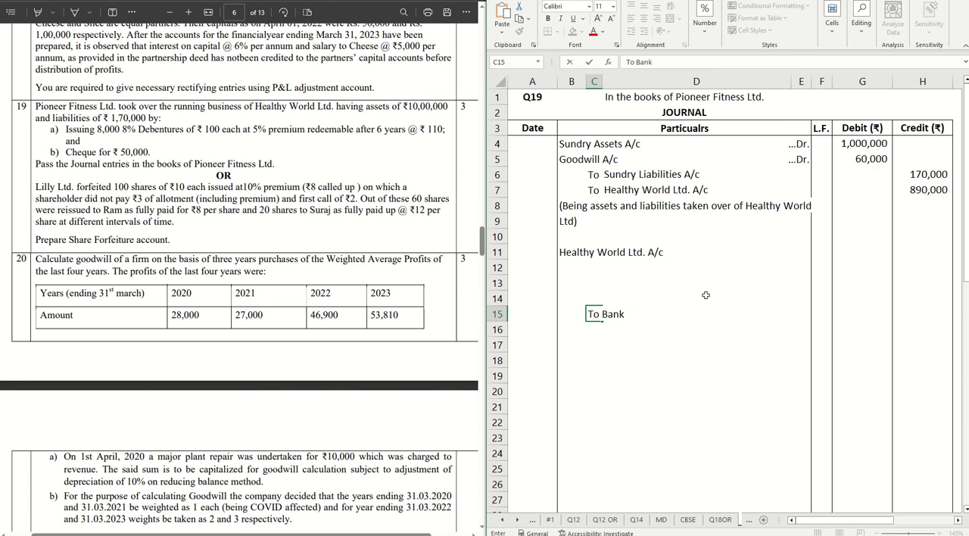
{"action": "type", "text": "A/c"}
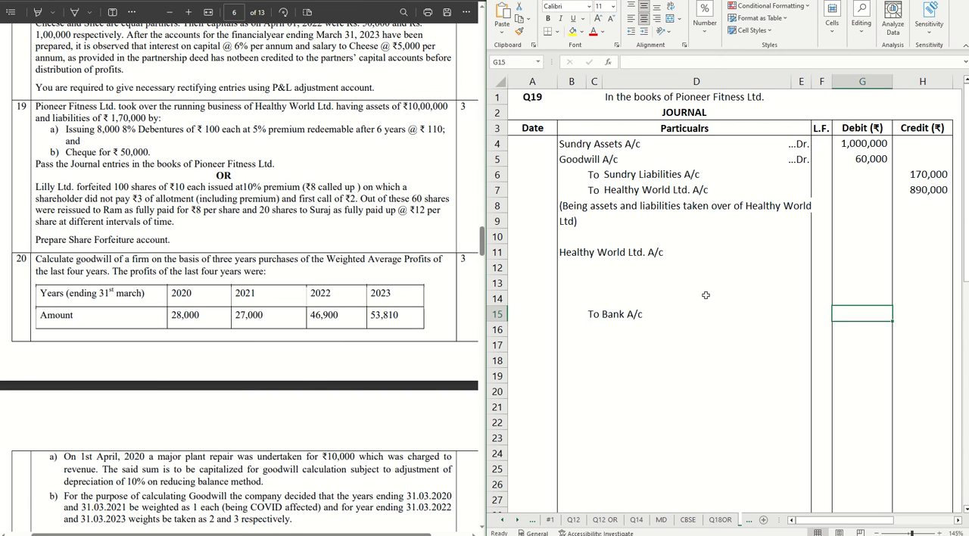
{"action": "type", "text": "50000"}
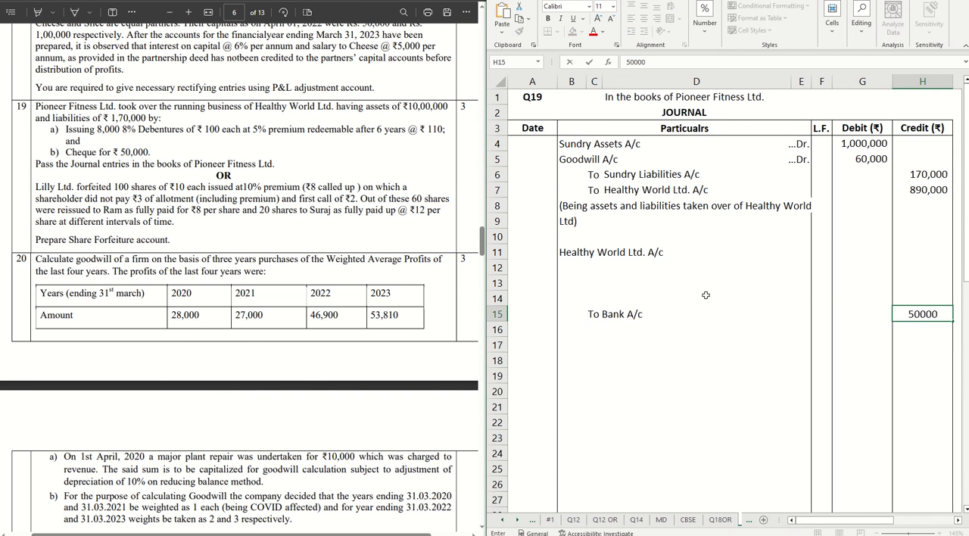
{"action": "left_click", "coordinate": [674, 251]}
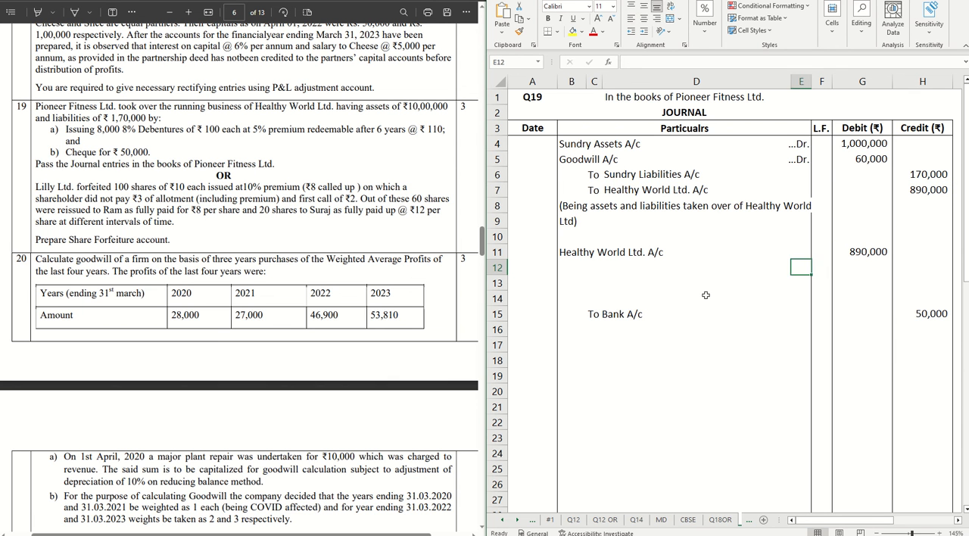
Step: Add 'To 8% Debentures A/c' in row 13 crediting 800,000 via =800*1000
{"action": "left_click", "coordinate": [593, 297]}
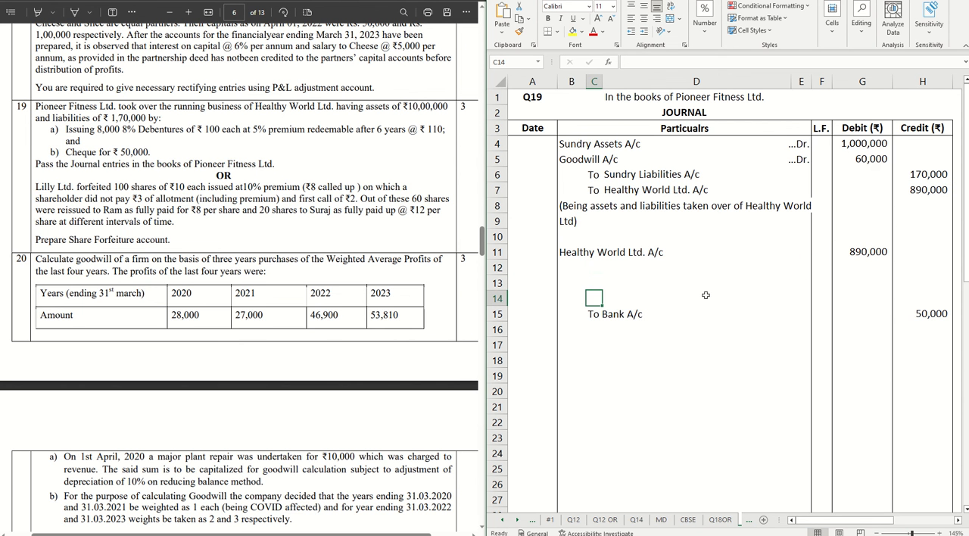
{"action": "left_click", "coordinate": [593, 281]}
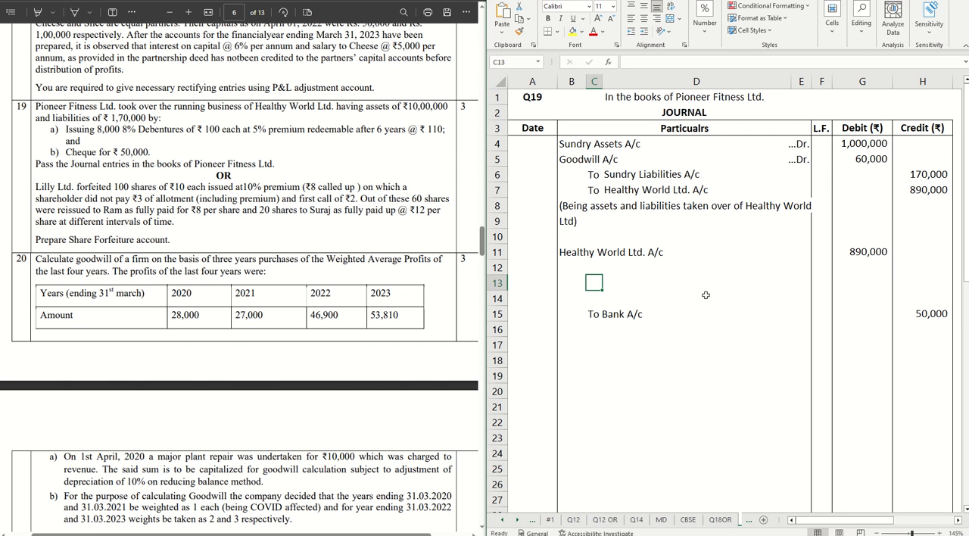
{"action": "type", "text": "To"}
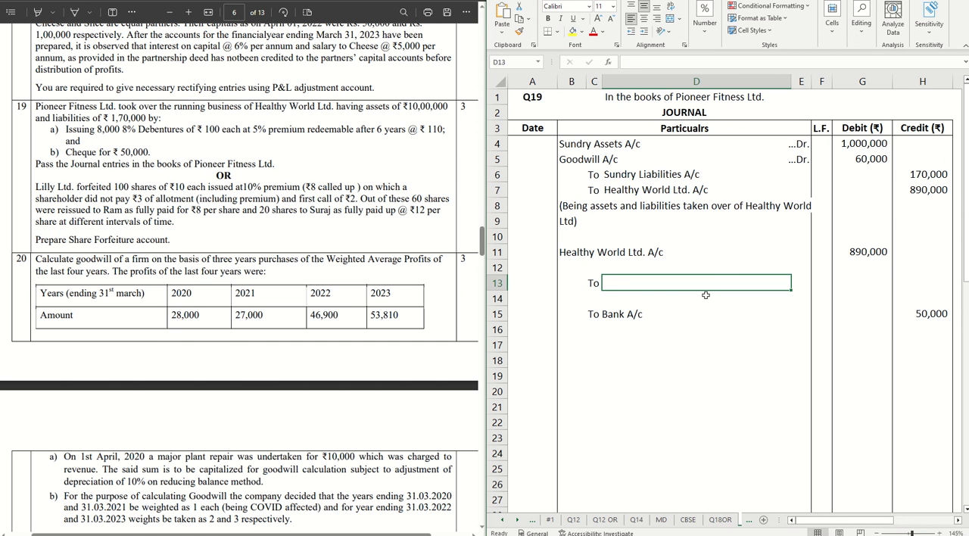
{"action": "type", "text": "8% De"}
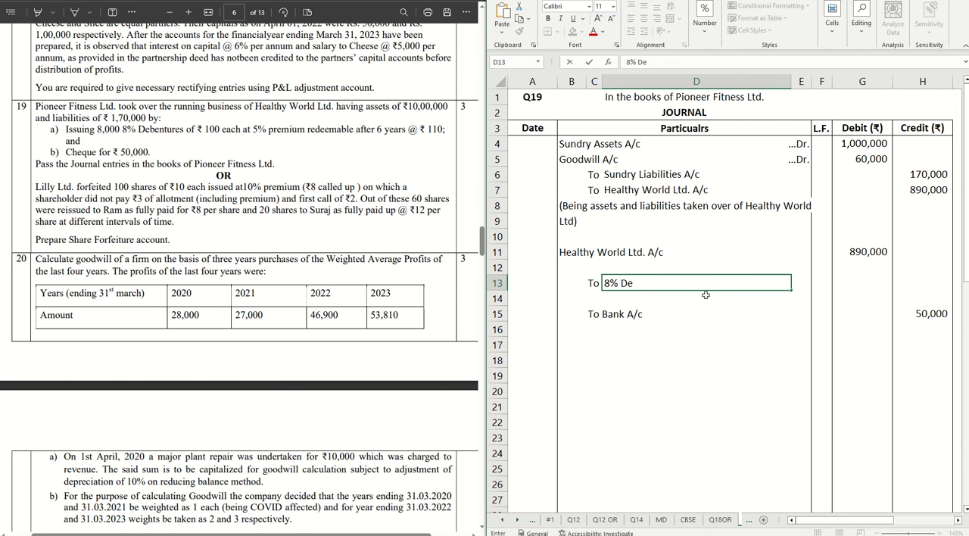
{"action": "type", "text": "bent"}
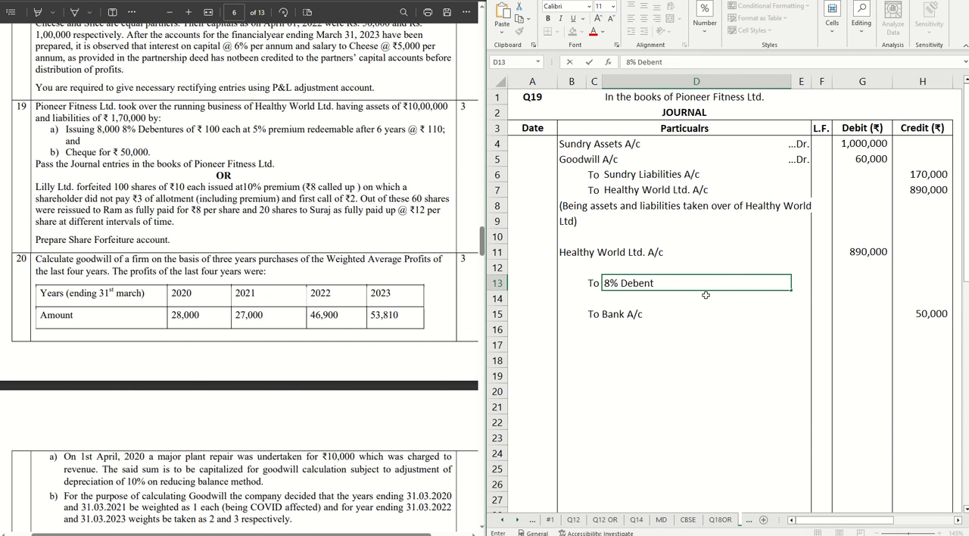
{"action": "type", "text": "ures A/c"}
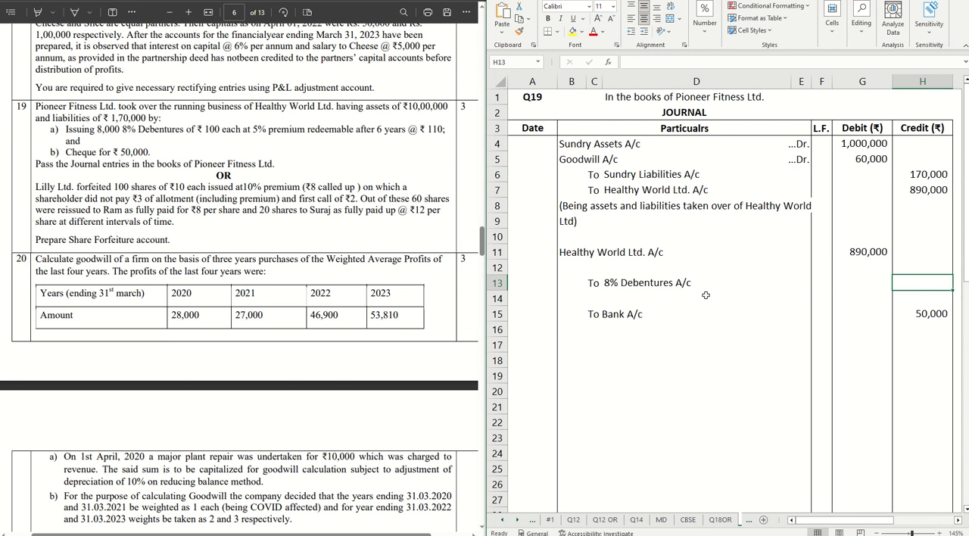
{"action": "type", "text": "=800"}
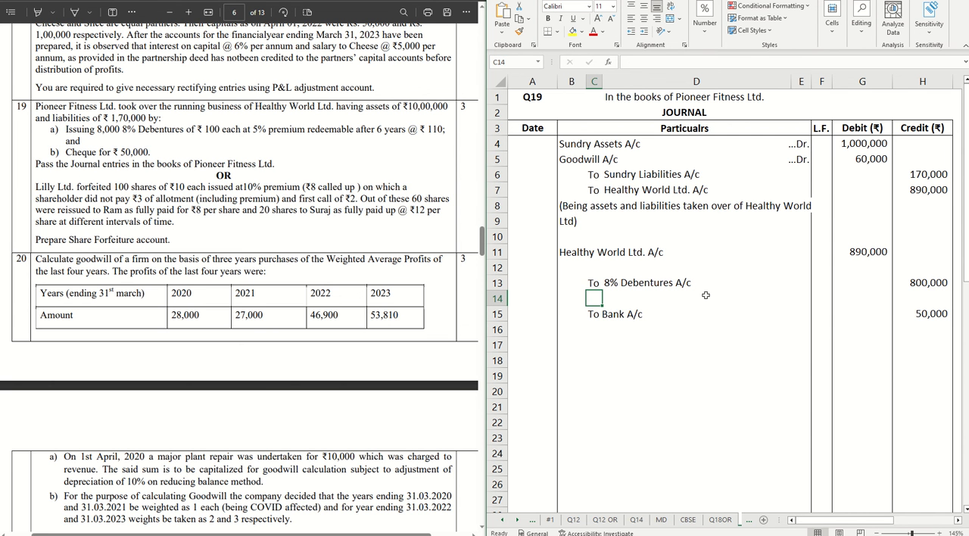
{"action": "type", "text": "To"}
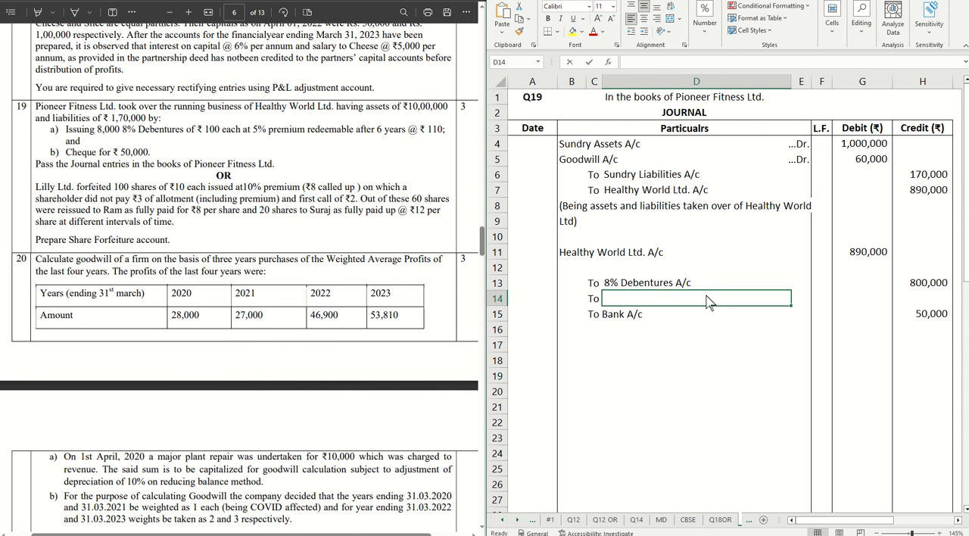
Step: Add 'To Securities Premium Reserve A/c' in row 14 crediting 40,000 via =800000*5%
{"action": "type", "text": "Securit"}
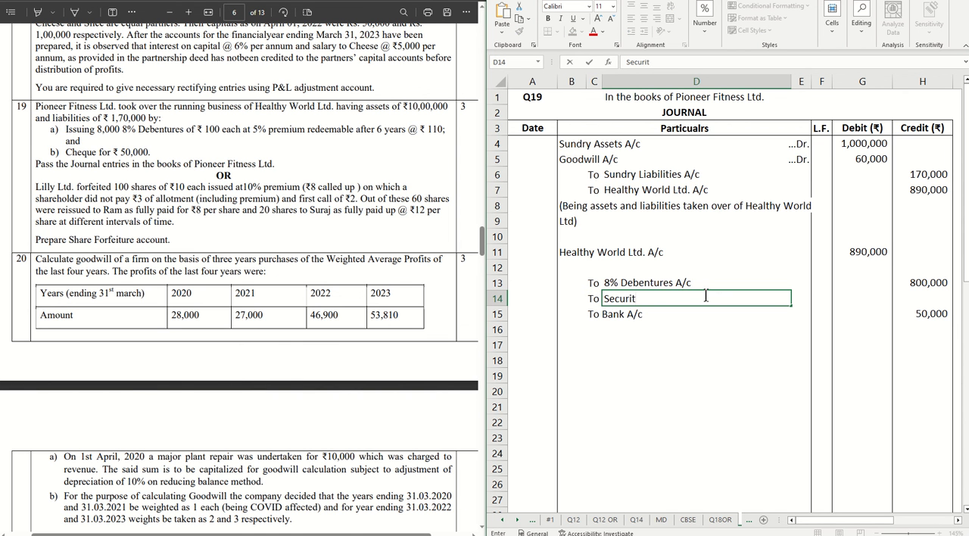
{"action": "type", "text": "ies Premium Reserve A/c"}
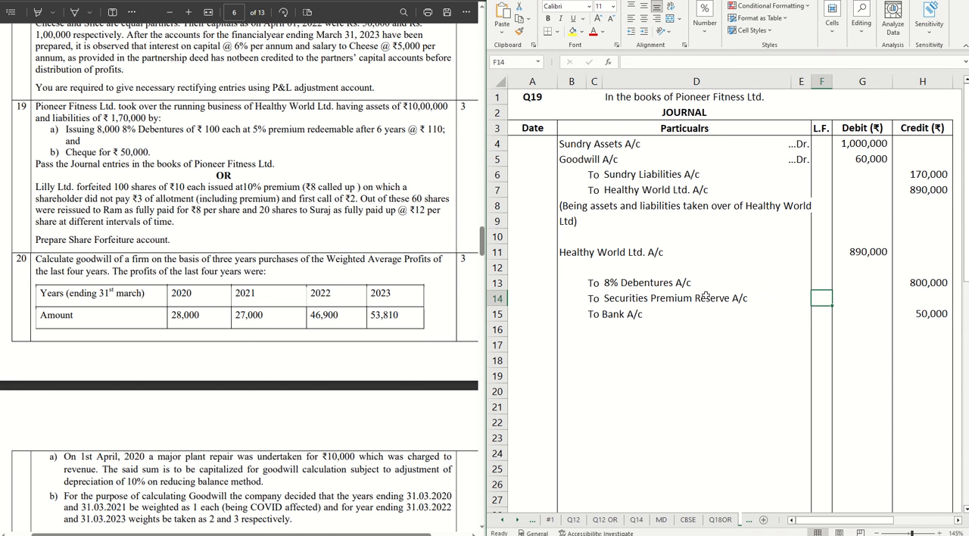
{"action": "left_click", "coordinate": [922, 297]}
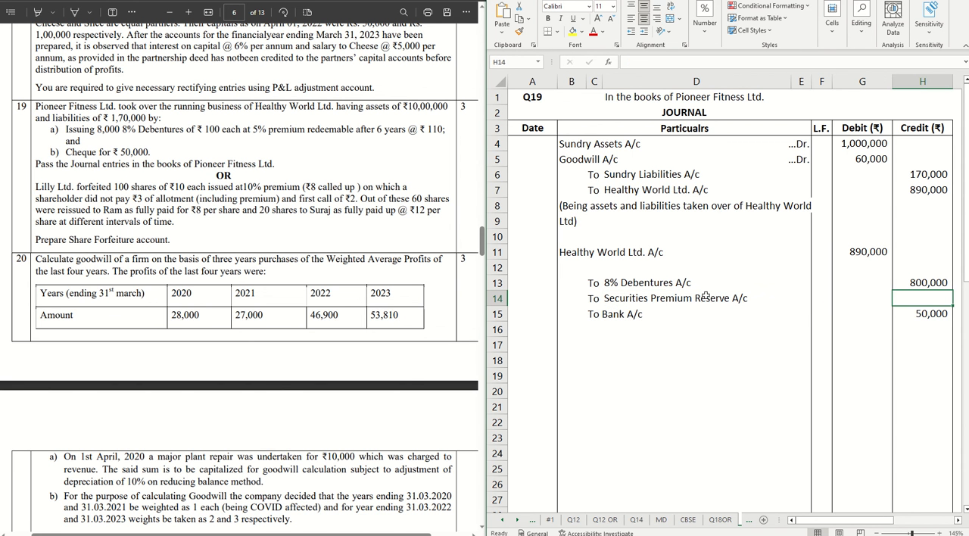
{"action": "type", "text": "="}
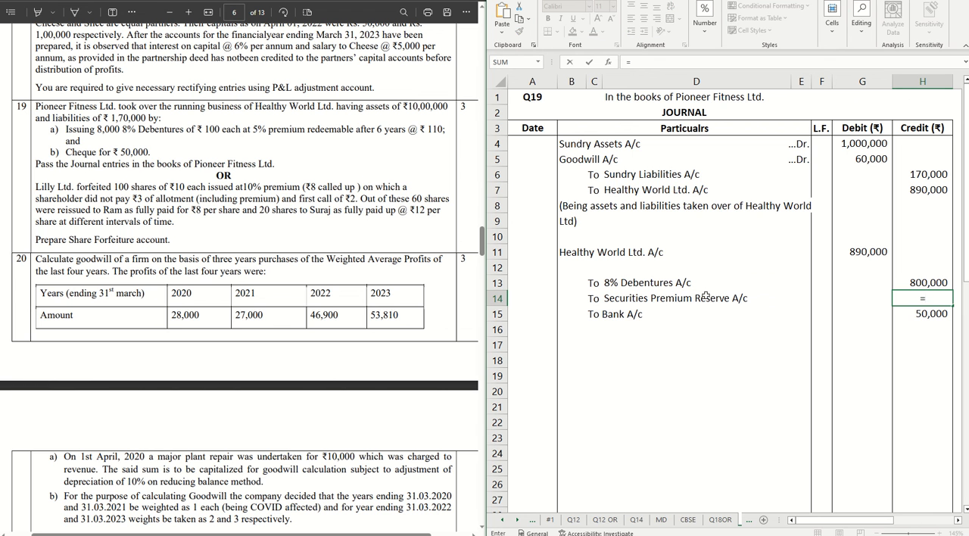
{"action": "type", "text": "8000"}
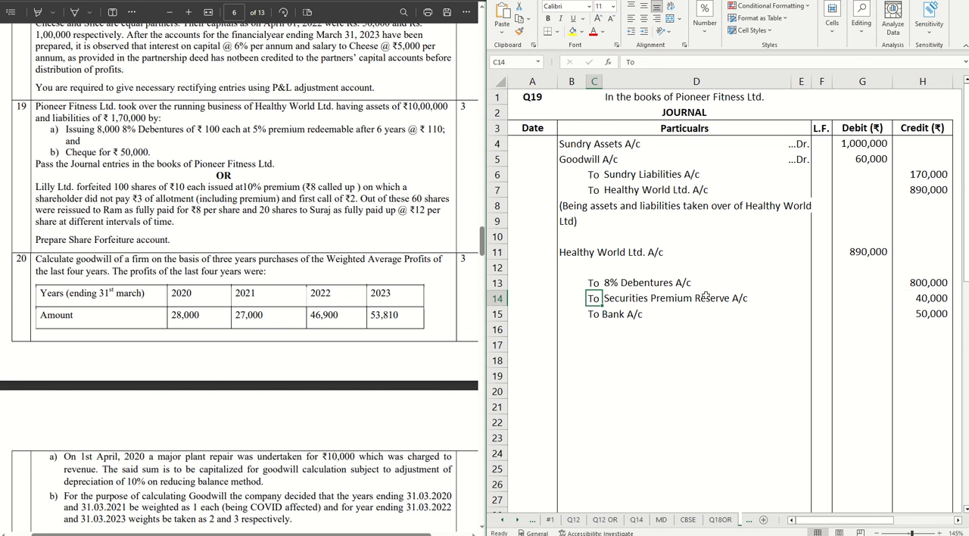
{"action": "mouse_move", "coordinate": [886, 266]}
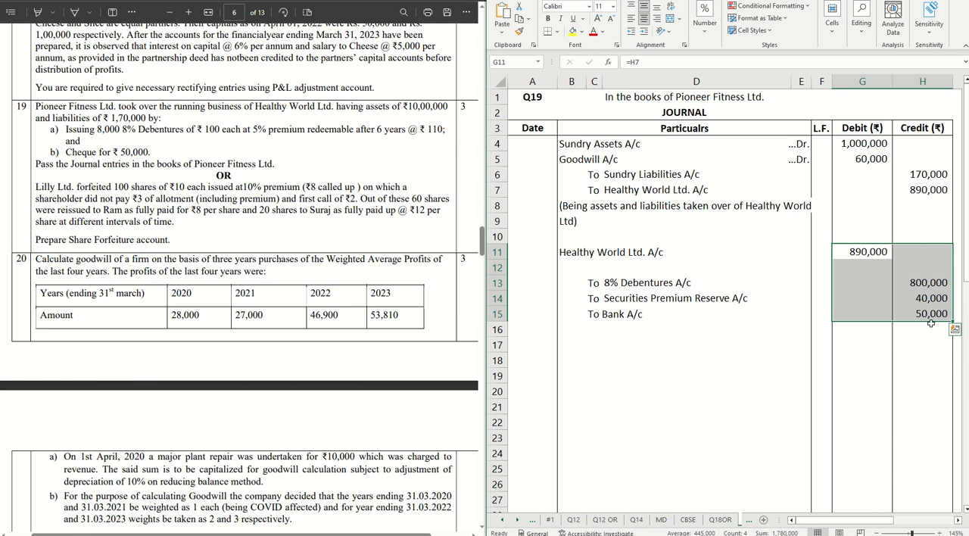
{"action": "left_click", "coordinate": [862, 251]}
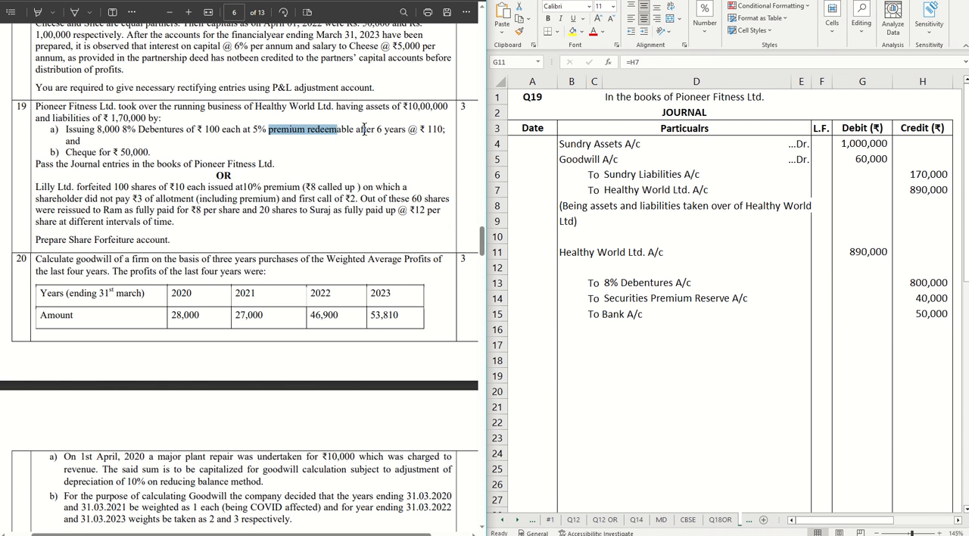
{"action": "left_click_drag", "start_coordinate": [344, 129], "coordinate": [445, 129]}
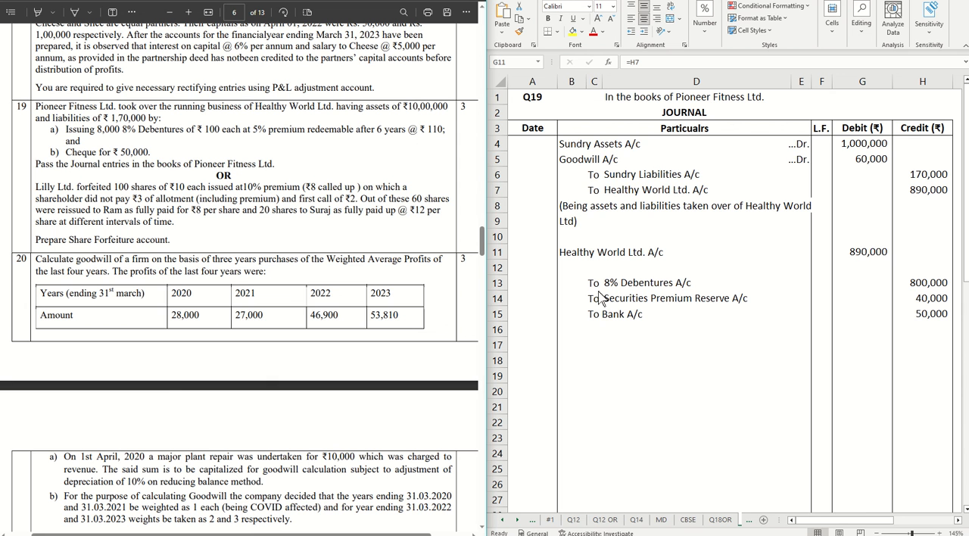
Step: Enter 'To Premium on Redemption of Debentures A/c' in row 16
{"action": "left_click", "coordinate": [696, 313]}
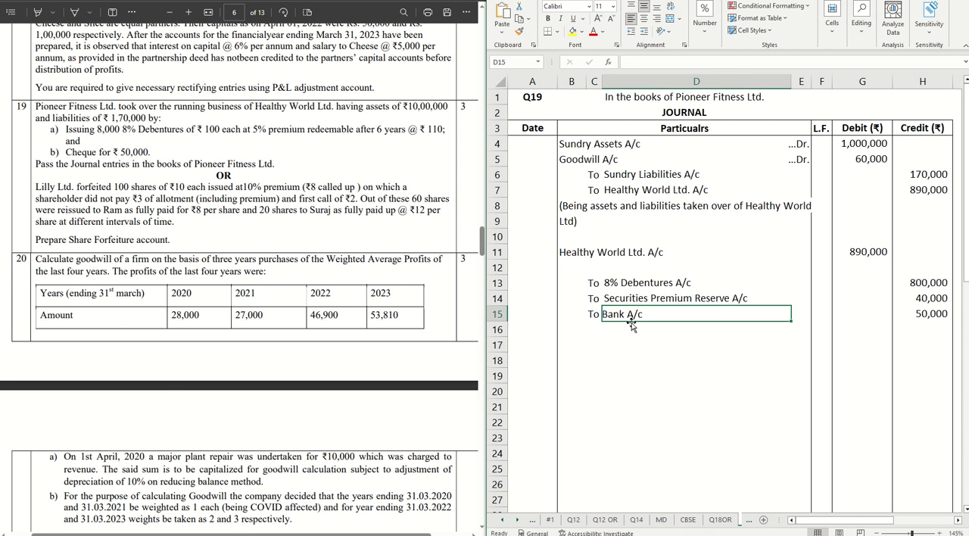
{"action": "left_click", "coordinate": [593, 330]}
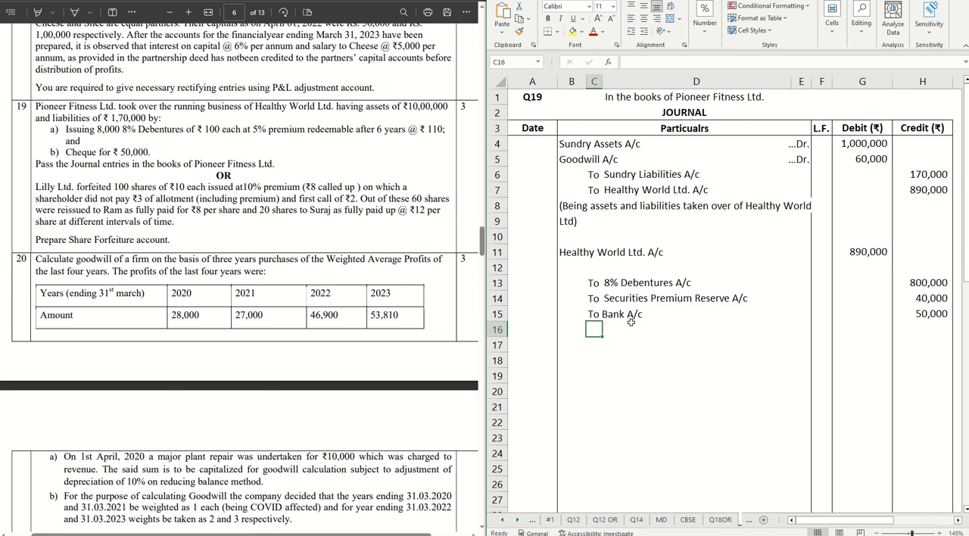
{"action": "left_click", "coordinate": [572, 266]}
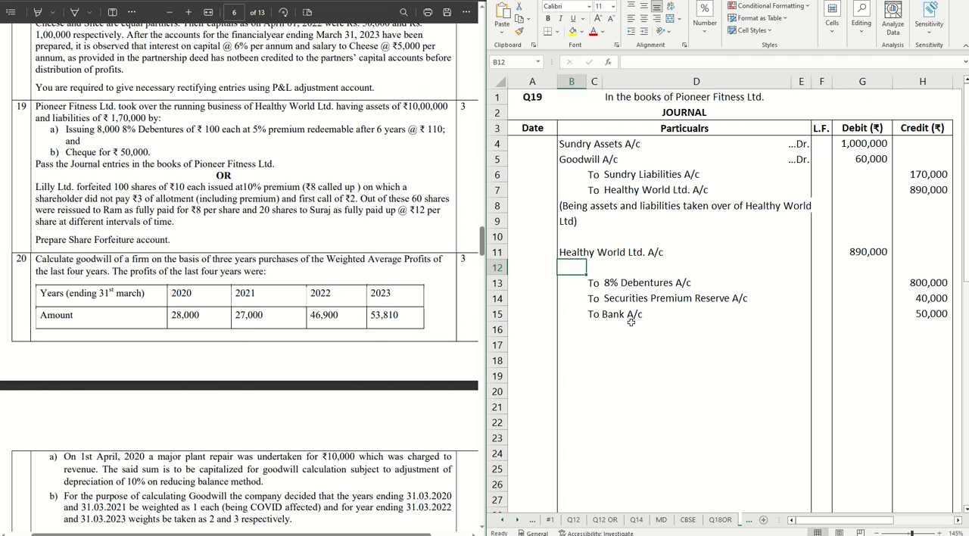
{"action": "left_click", "coordinate": [594, 329]}
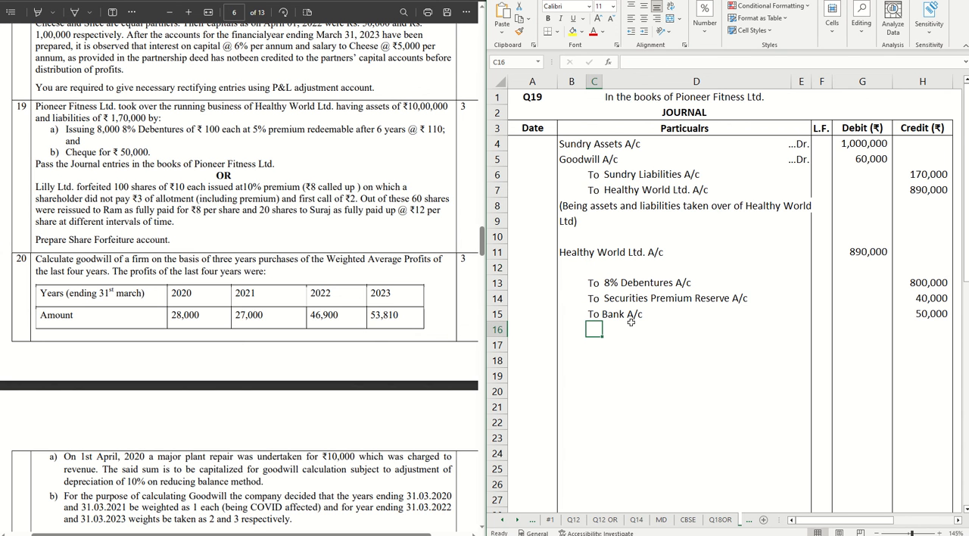
{"action": "type", "text": "To"}
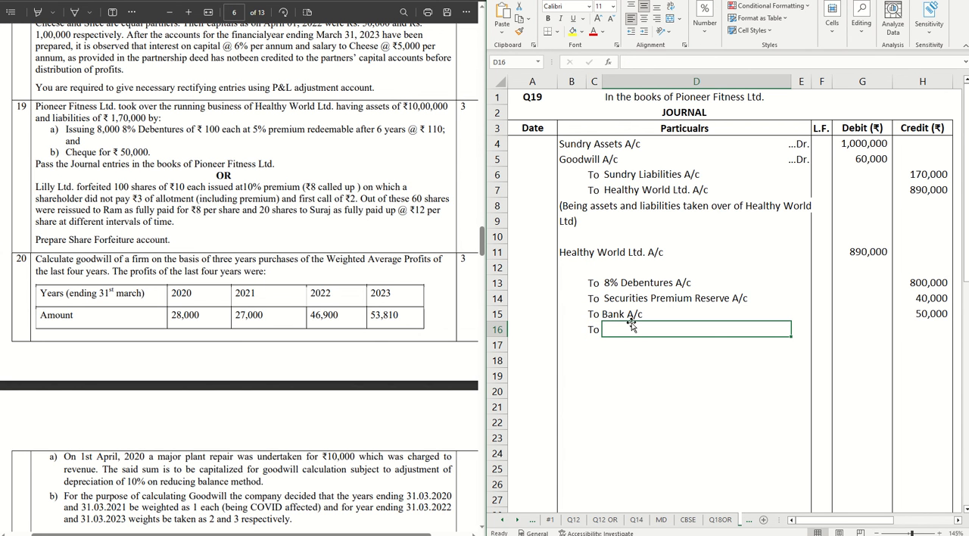
{"action": "type", "text": "Premium on R"}
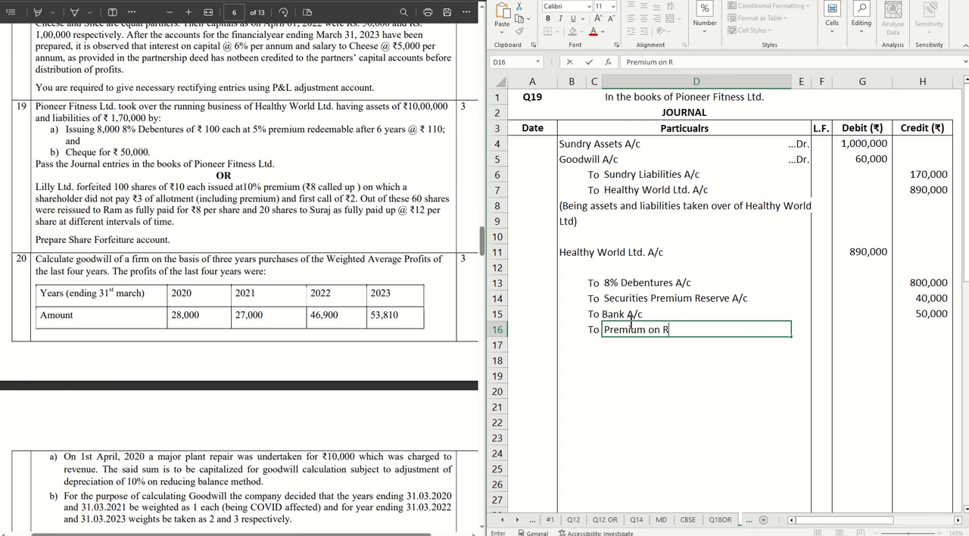
{"action": "type", "text": "edemption of"}
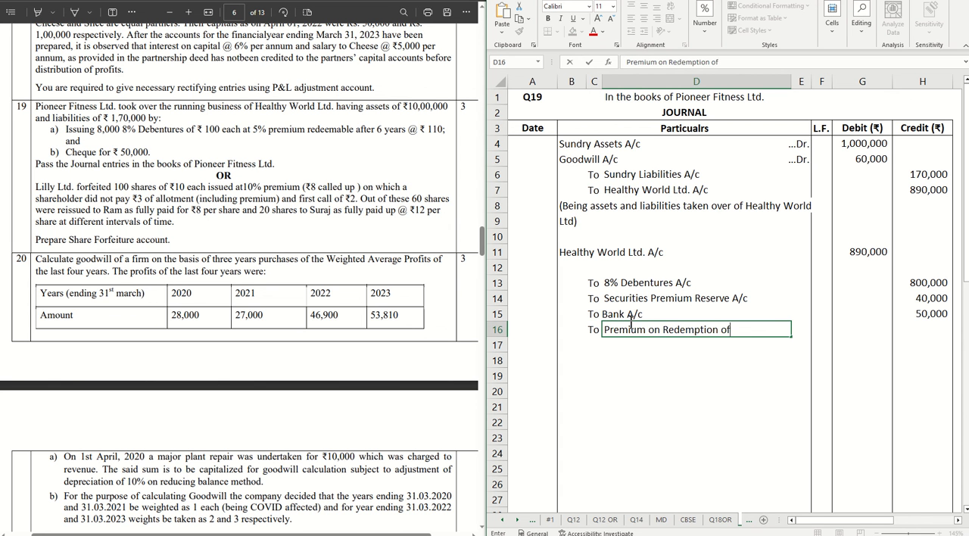
{"action": "type", "text": "Debentures A/c"}
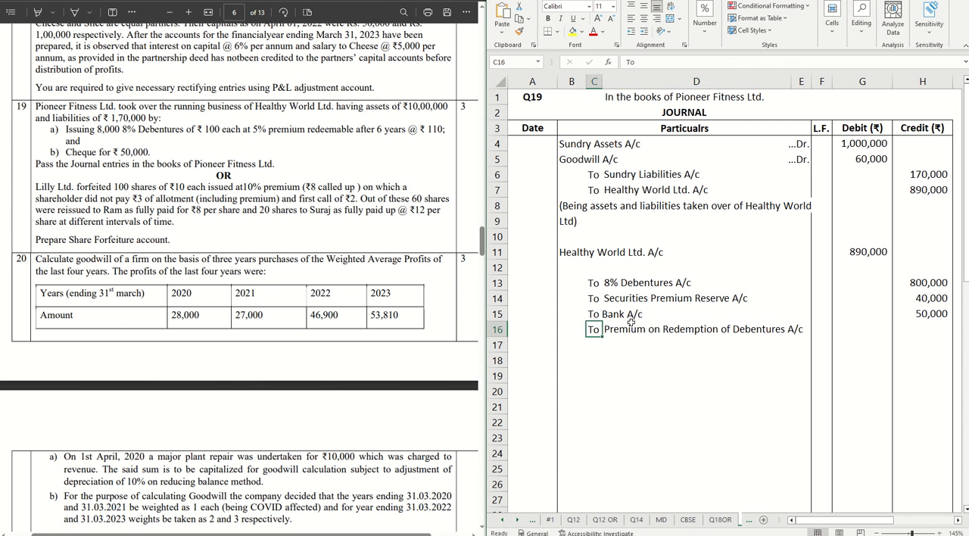
Step: Credit 80,000 to the Premium on Redemption of Debentures line
{"action": "left_click", "coordinate": [922, 328]}
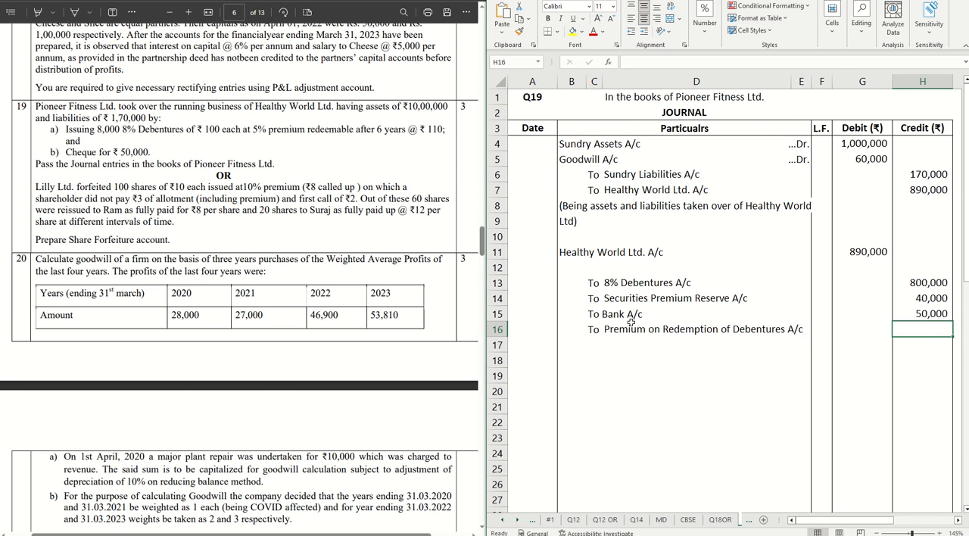
{"action": "type", "text": "800"}
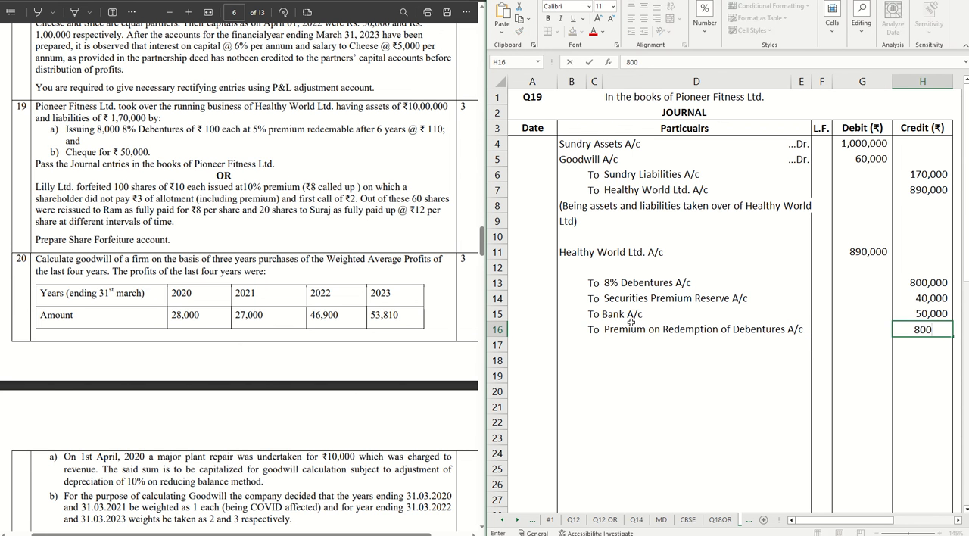
{"action": "type", "text": "800000"}
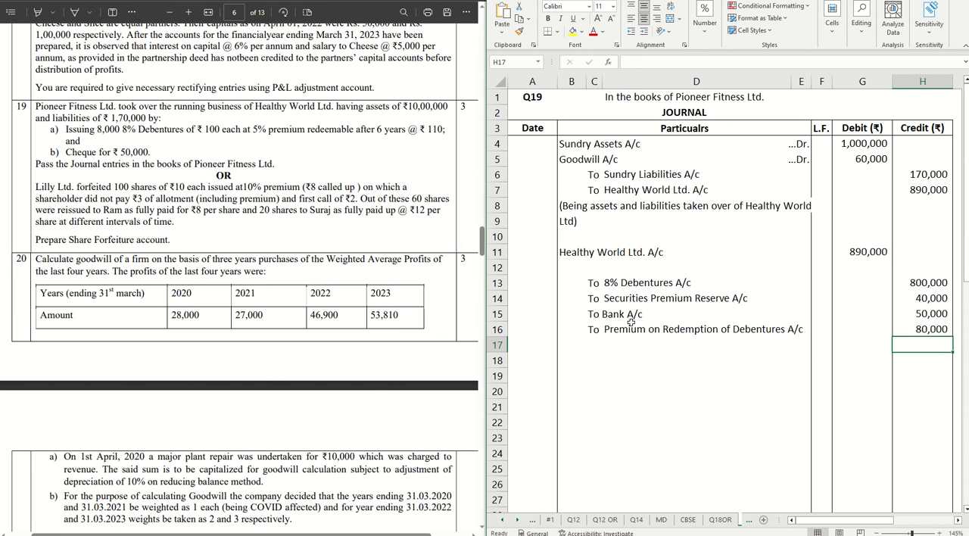
{"action": "left_click", "coordinate": [613, 314]}
{"action": "type", "text": "L"}
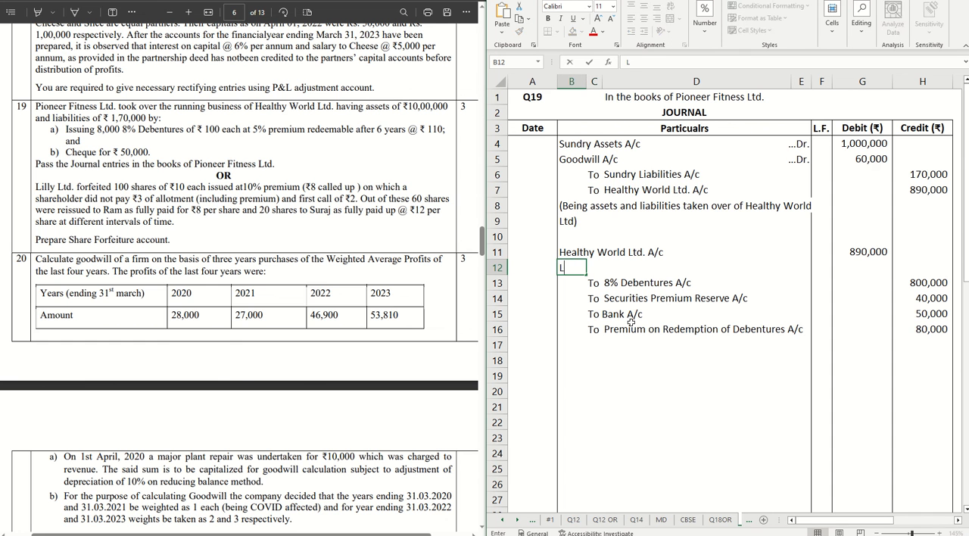
Step: Enter 'Loss on Issue of Debentures A/c ...Dr.' in row 12 with an 80,000 debit
{"action": "type", "text": "oss on Issue of Debentures A/c"}
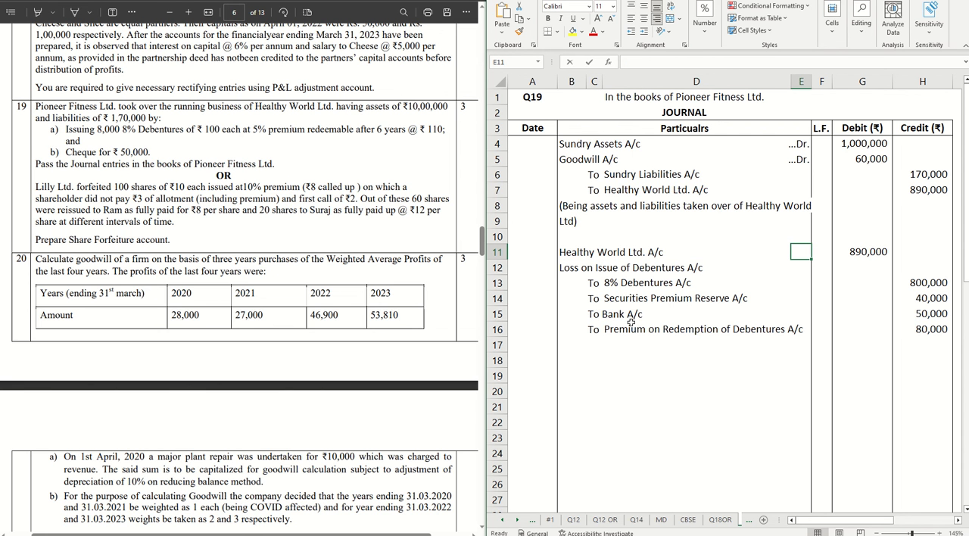
{"action": "type", "text": "...Dr."}
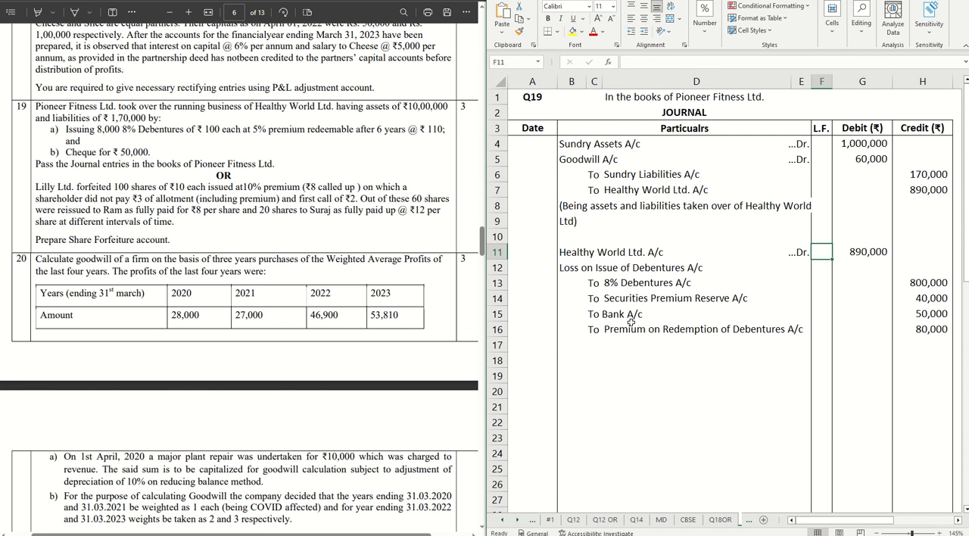
{"action": "left_click", "coordinate": [862, 266]}
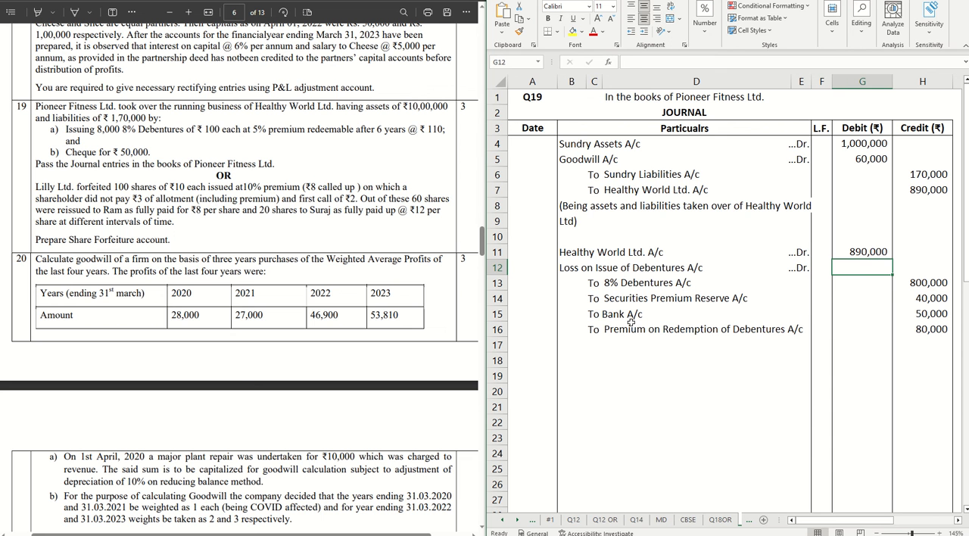
{"action": "type", "text": "80,000"}
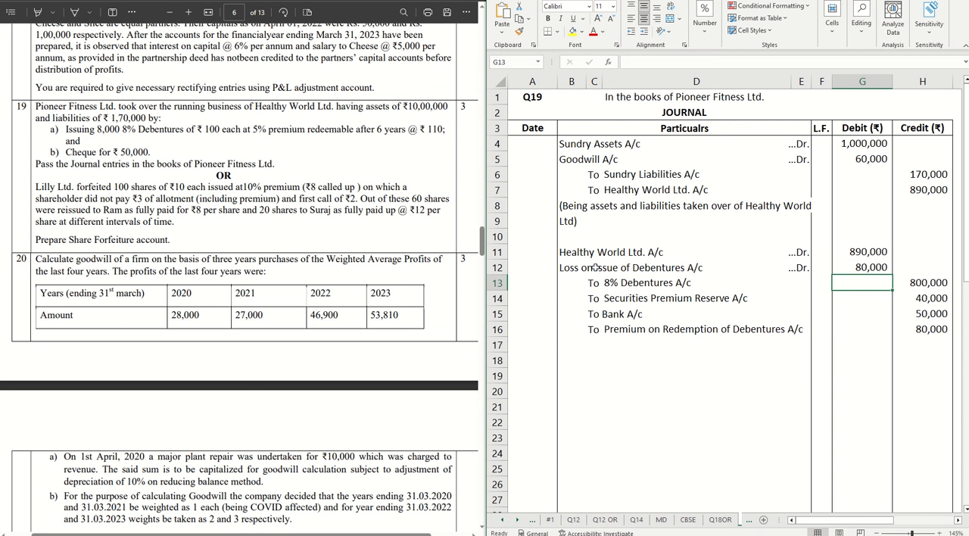
{"action": "left_click", "coordinate": [572, 267]}
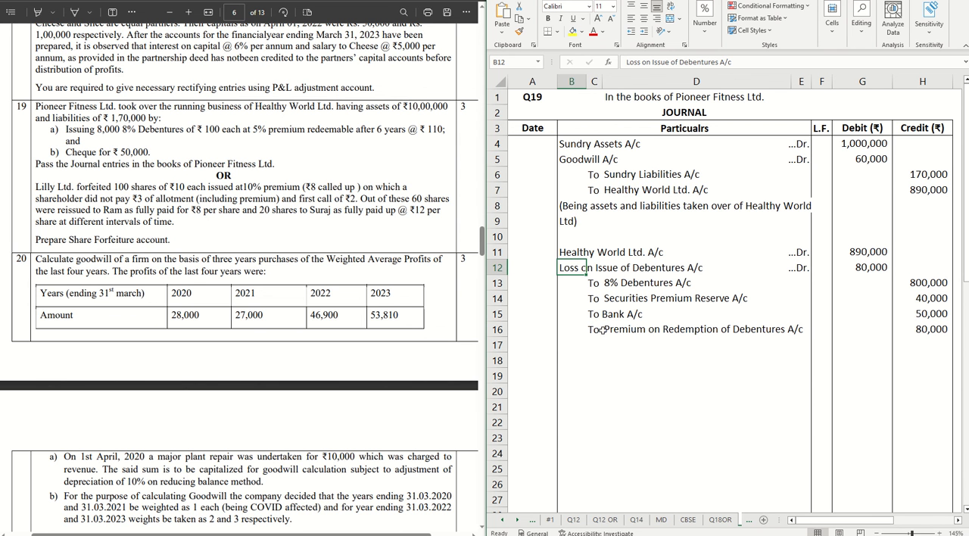
{"action": "left_click", "coordinate": [572, 346]}
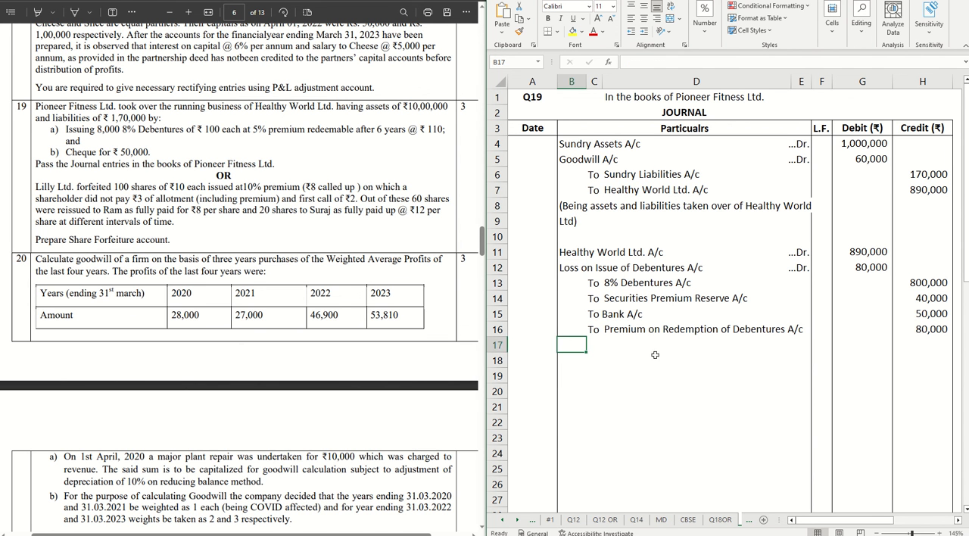
Step: Write the narration '(Being 8000 debentures issued to Healthy World Ltd along with a cheque for payment of purchase consideration.)'
{"action": "type", "text": "(Bein"}
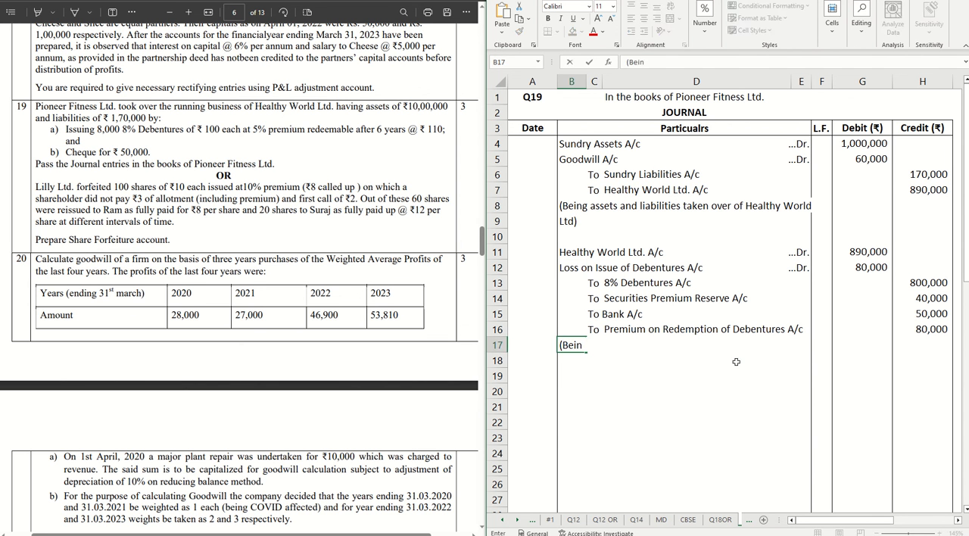
{"action": "type", "text": "g"}
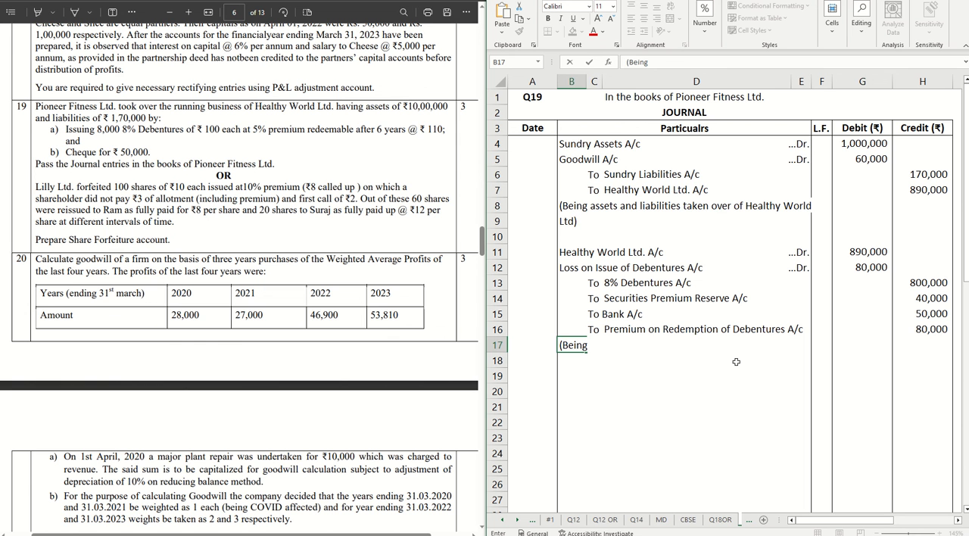
{"action": "type", "text": "8"}
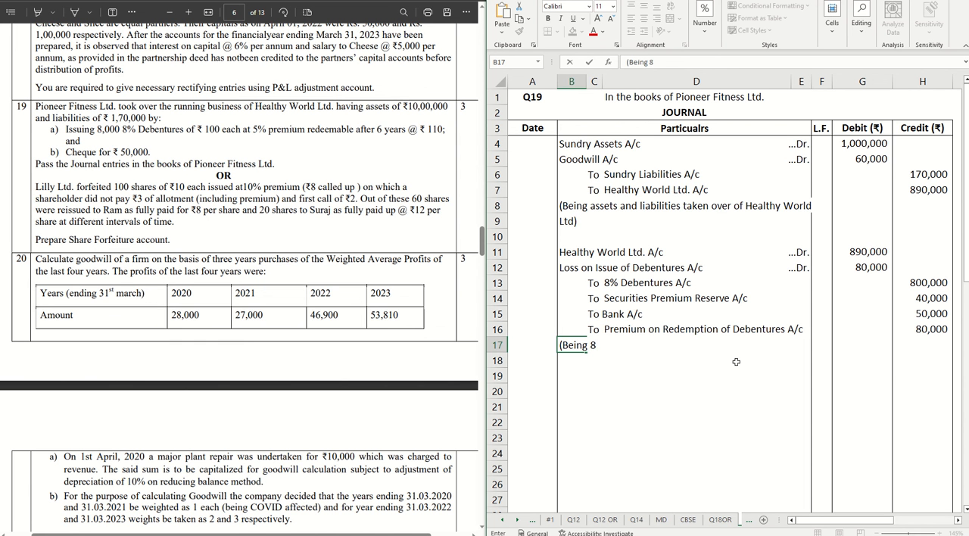
{"action": "type", "text": "000 deb"}
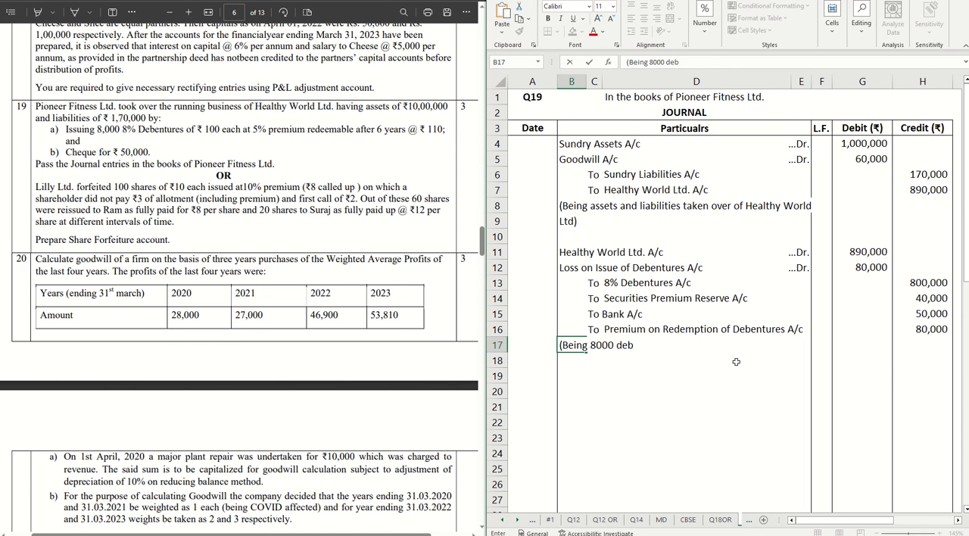
{"action": "type", "text": "tut"}
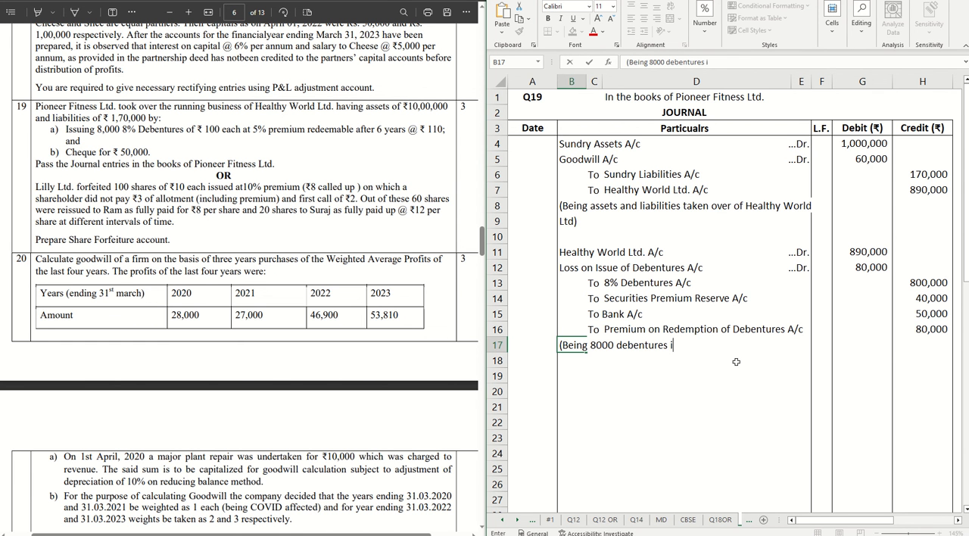
{"action": "type", "text": "ssued to Health"}
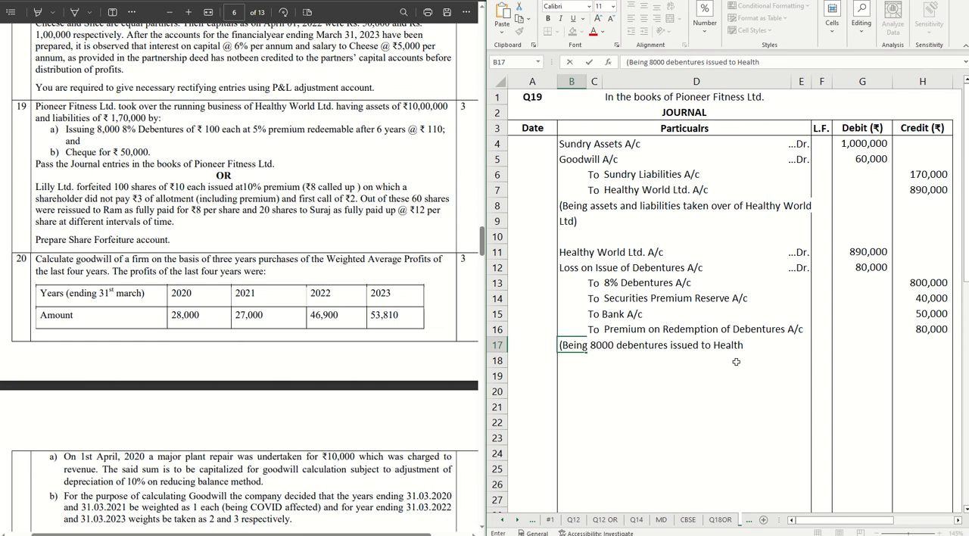
{"action": "type", "text": "Work"}
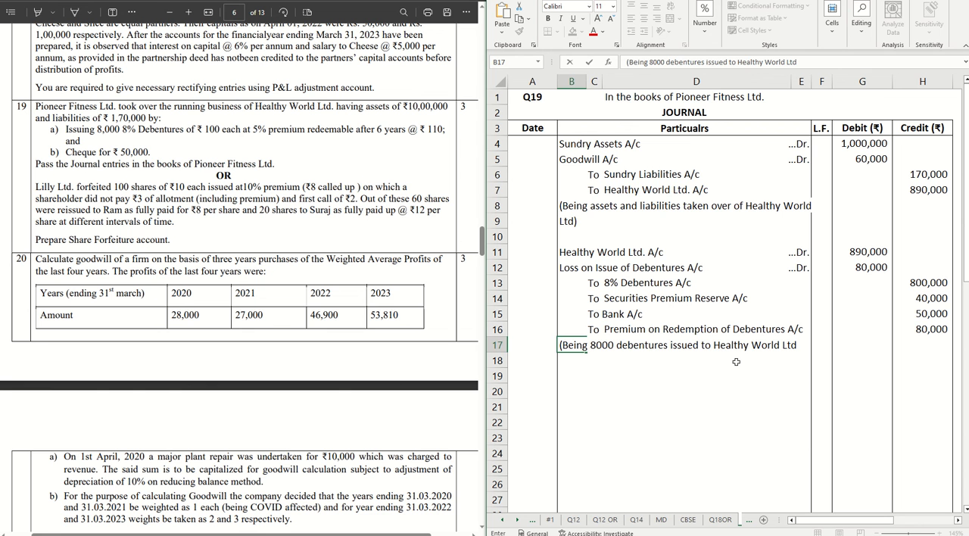
{"action": "type", "text": "alon"}
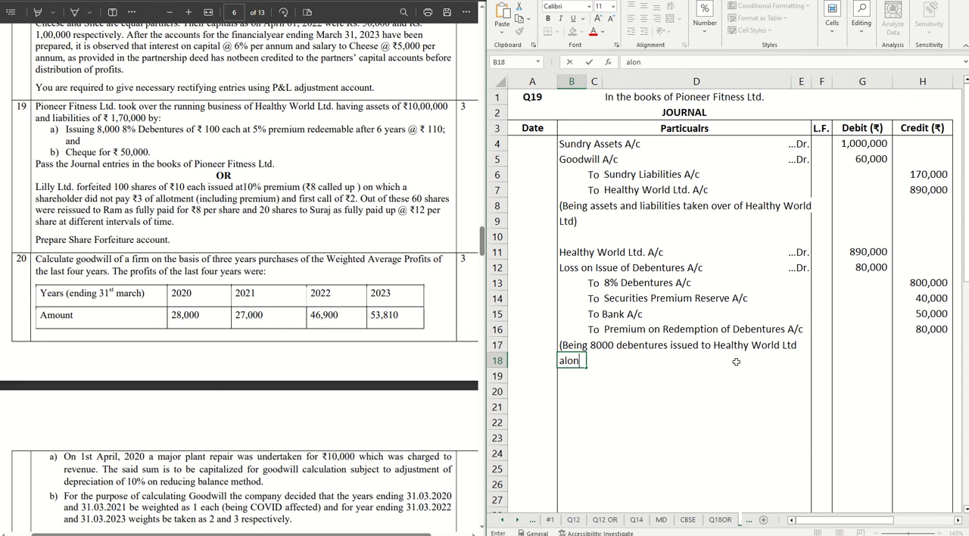
{"action": "type", "text": "g wi"}
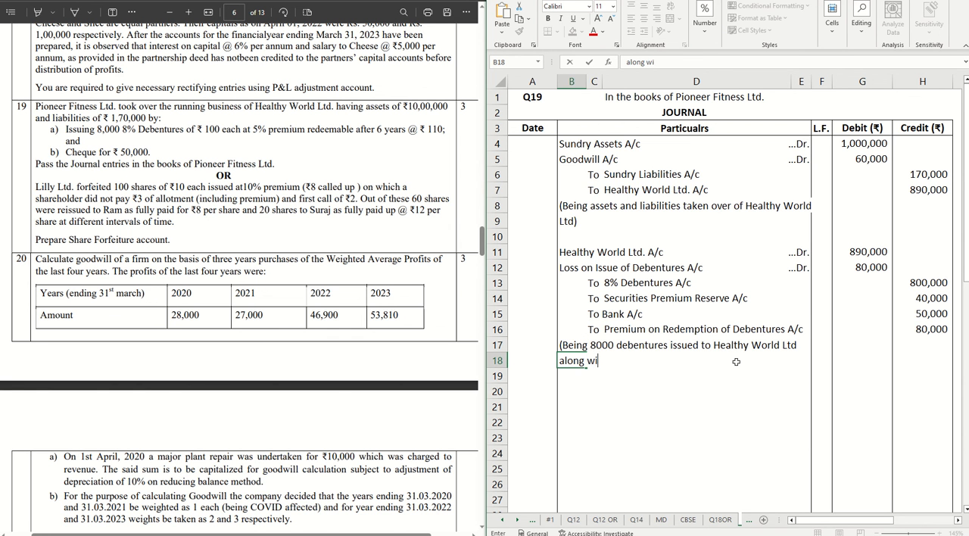
{"action": "type", "text": "th a check"}
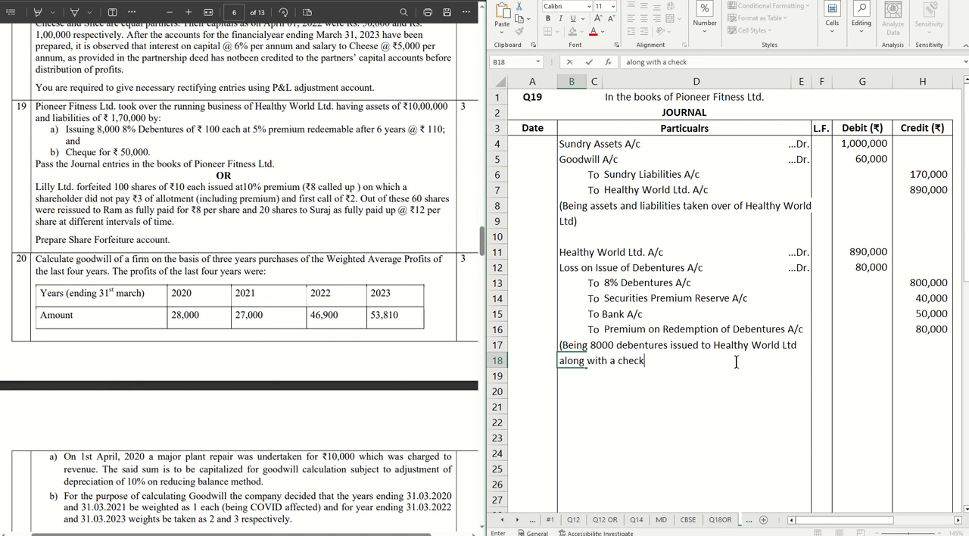
{"action": "type", "text": "que for payment of pur"}
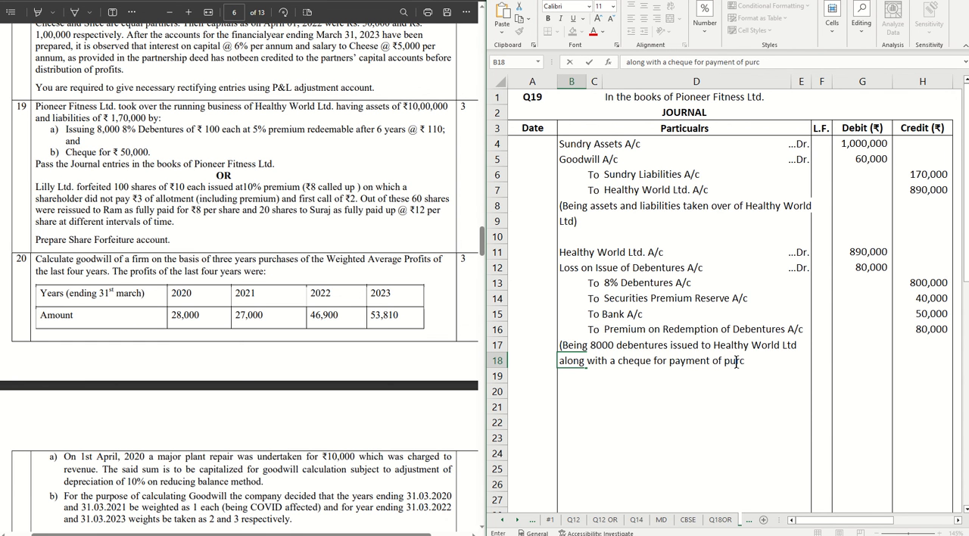
{"action": "type", "text": "consideration,"}
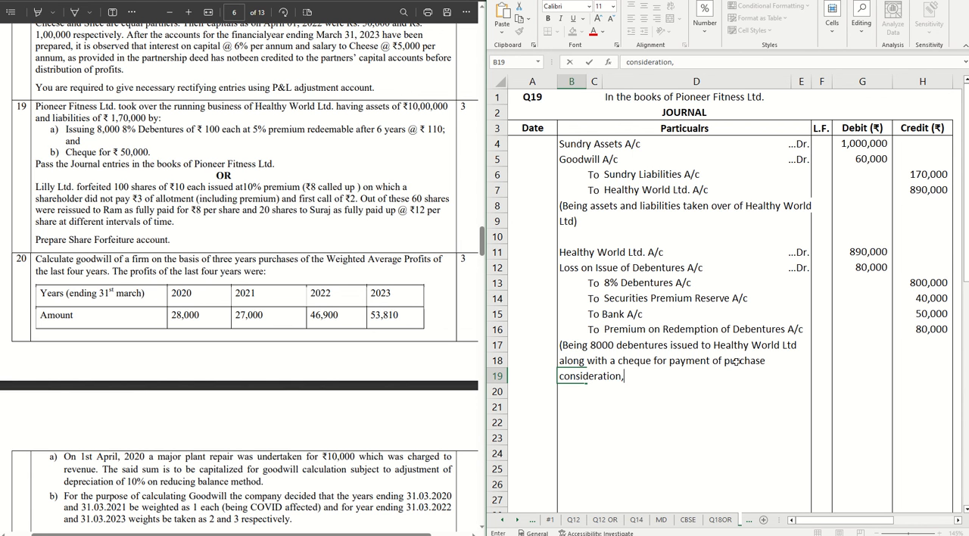
{"action": "key", "text": "enter"}
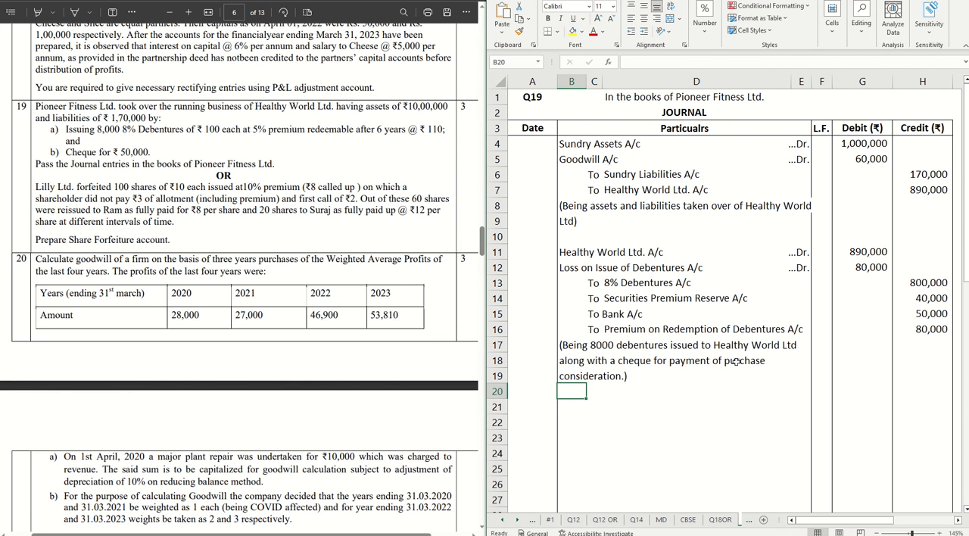
{"action": "mouse_move", "coordinate": [693, 321]}
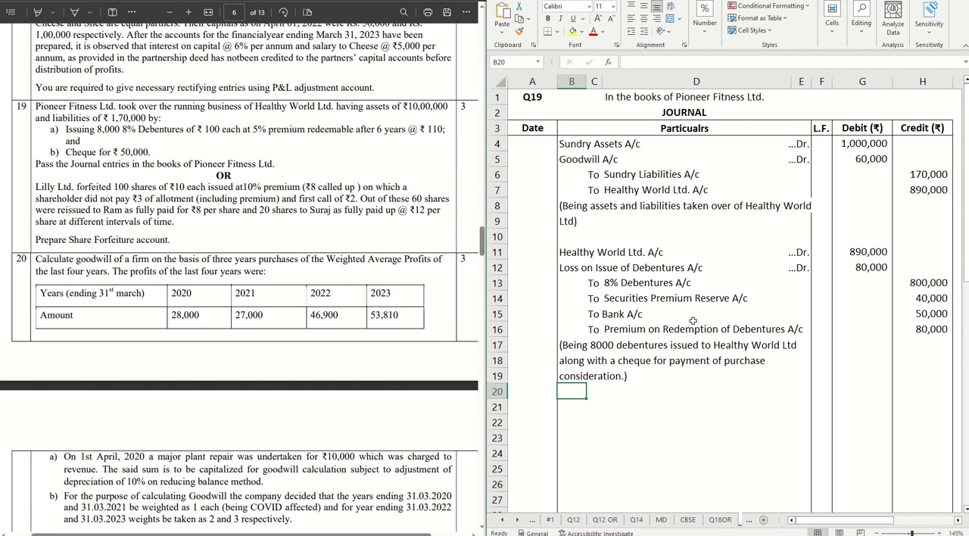
{"action": "mouse_move", "coordinate": [233, 254]}
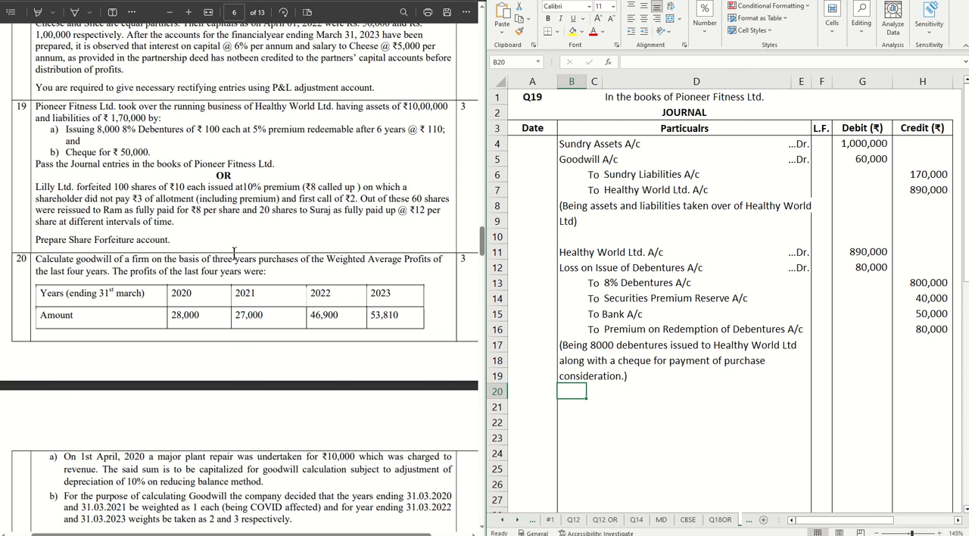